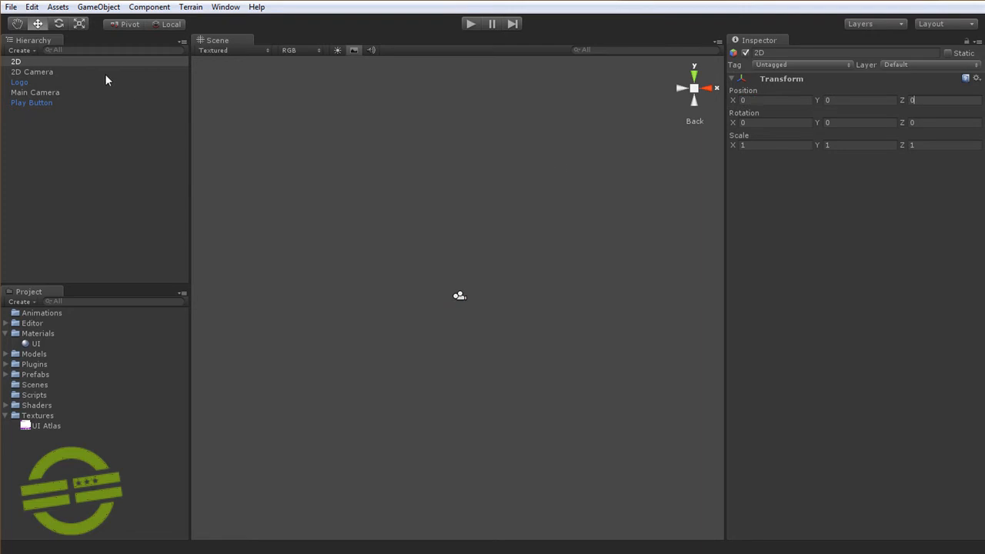
Set the 2D root object's Transform Rotation X to 180
left_click(15, 61)
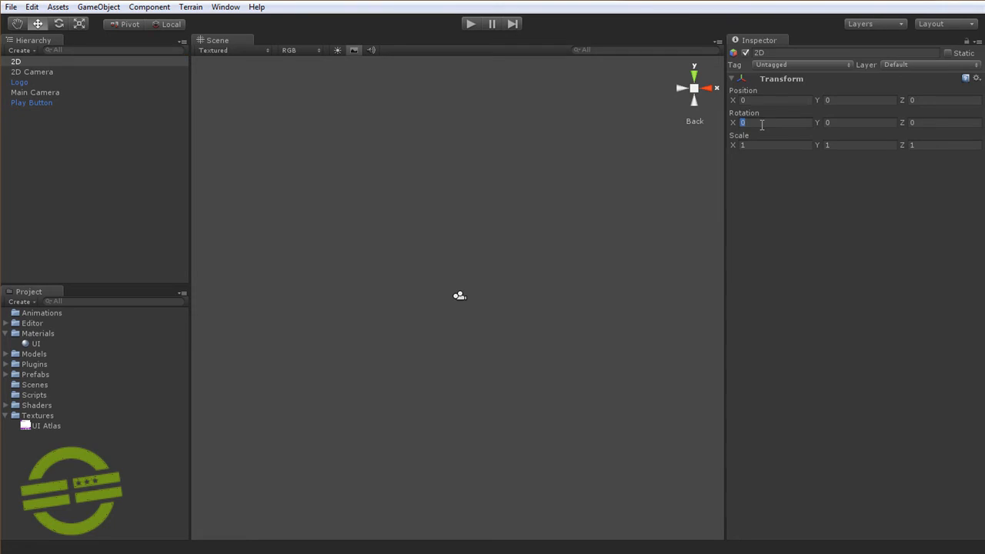
type("180")
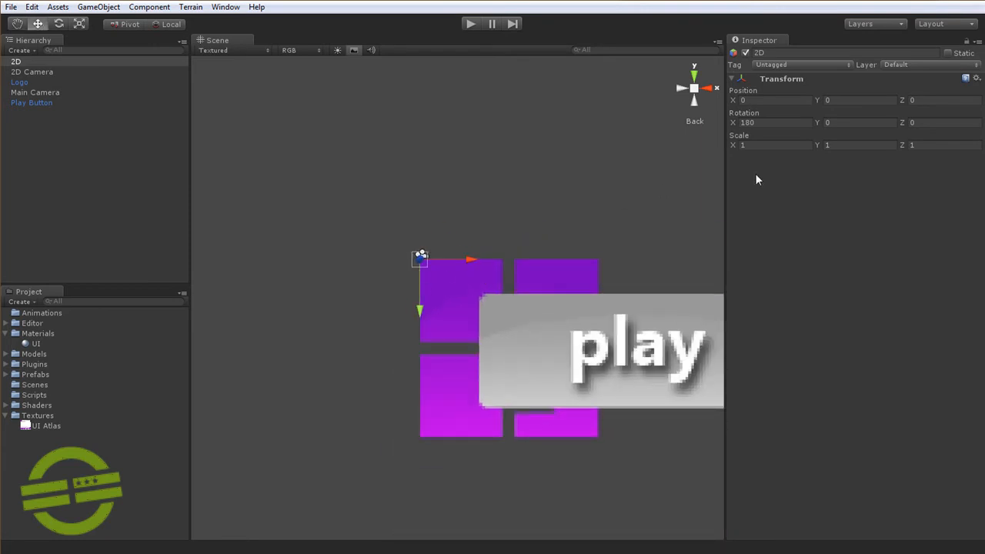
mouse_move(435, 283)
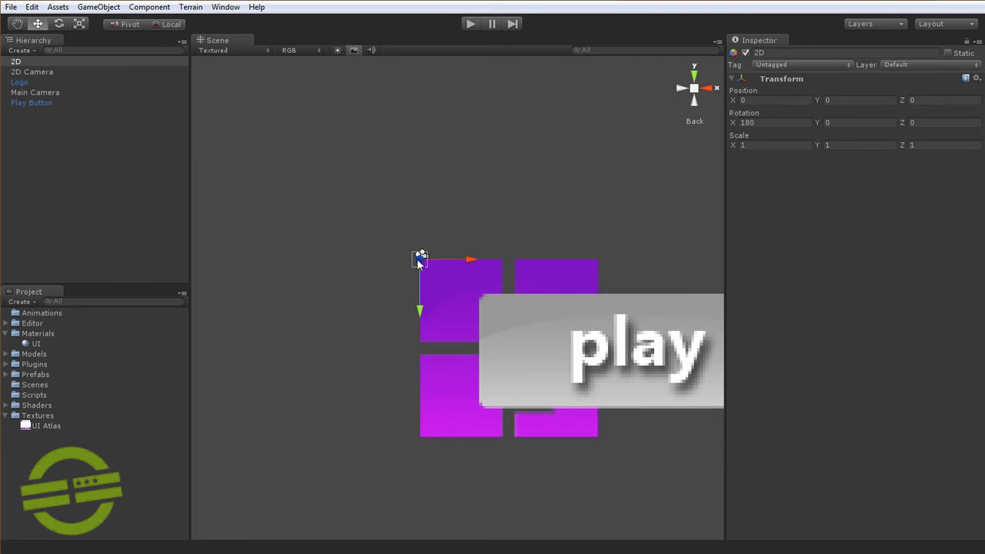
mouse_move(499, 243)
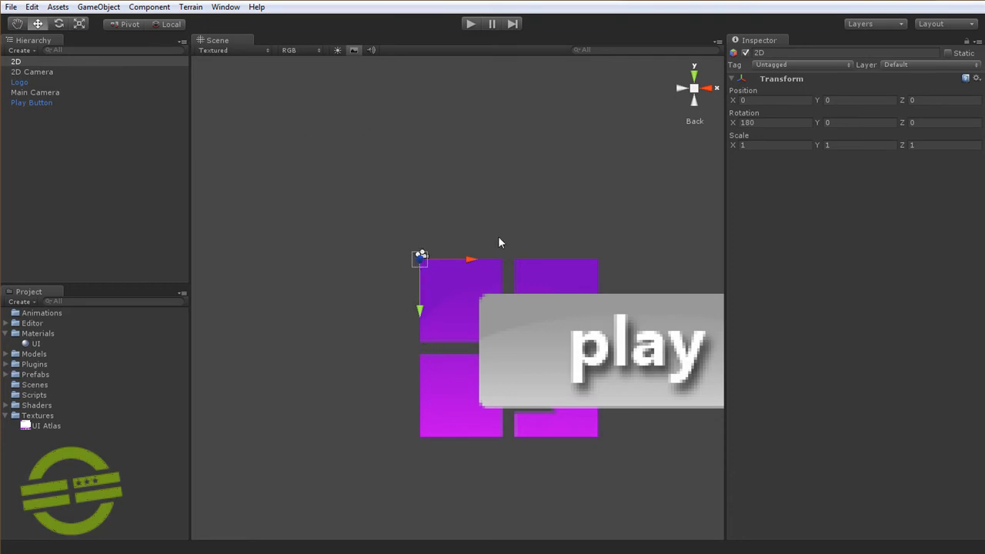
mouse_move(419, 299)
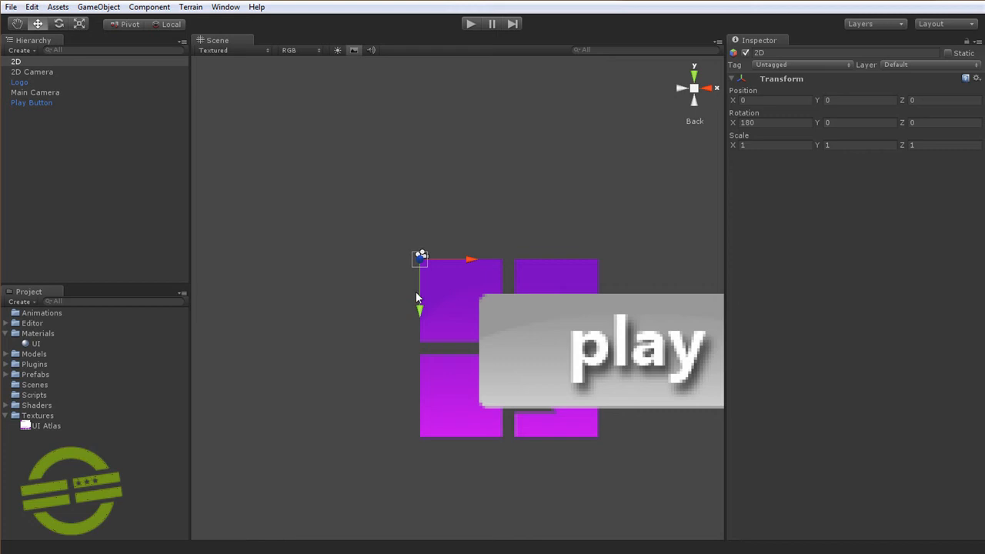
left_click(169, 25)
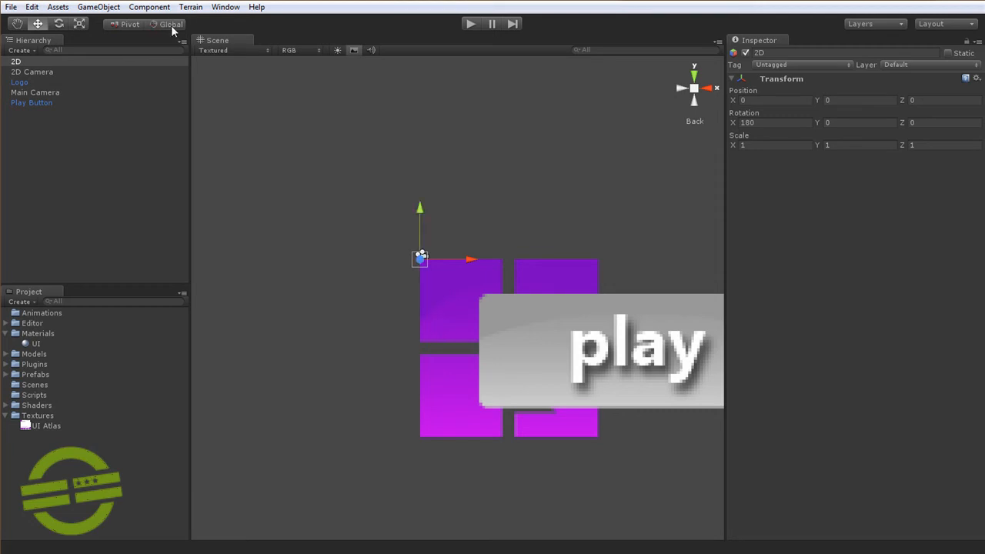
left_click(171, 25)
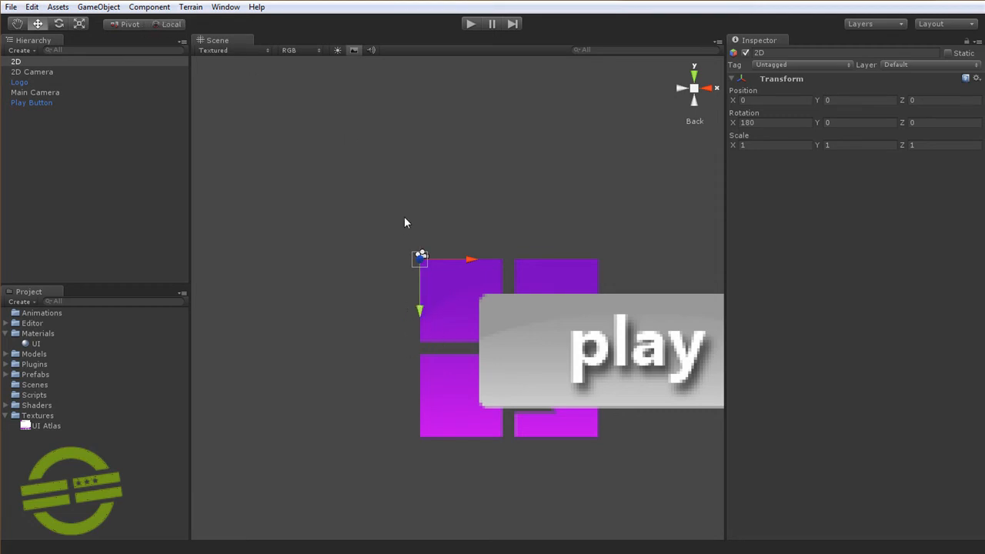
mouse_move(443, 299)
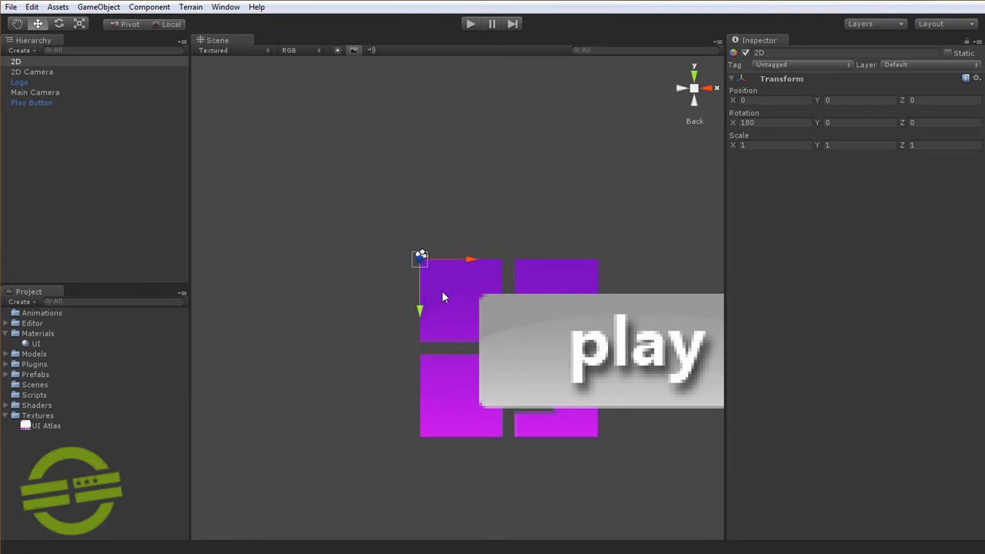
mouse_move(437, 283)
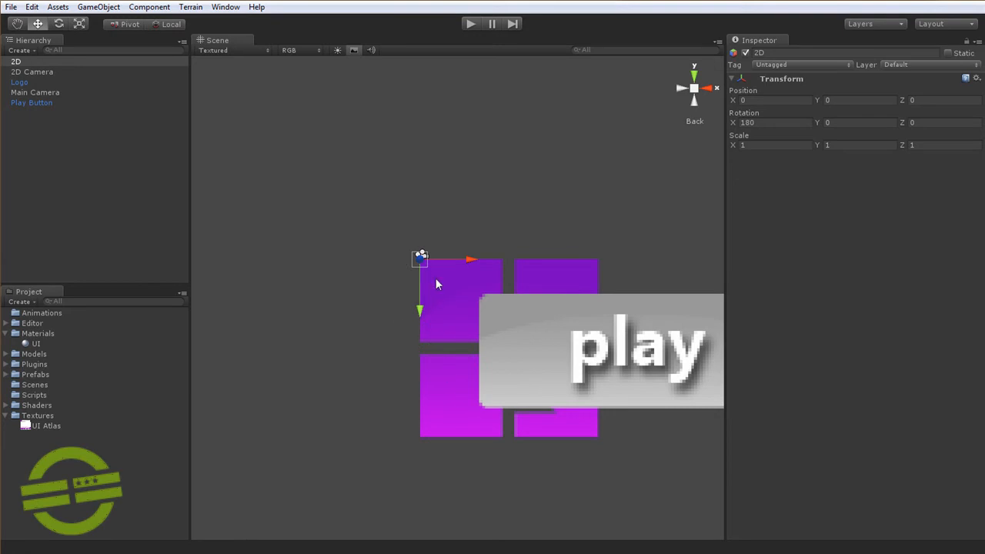
mouse_move(434, 291)
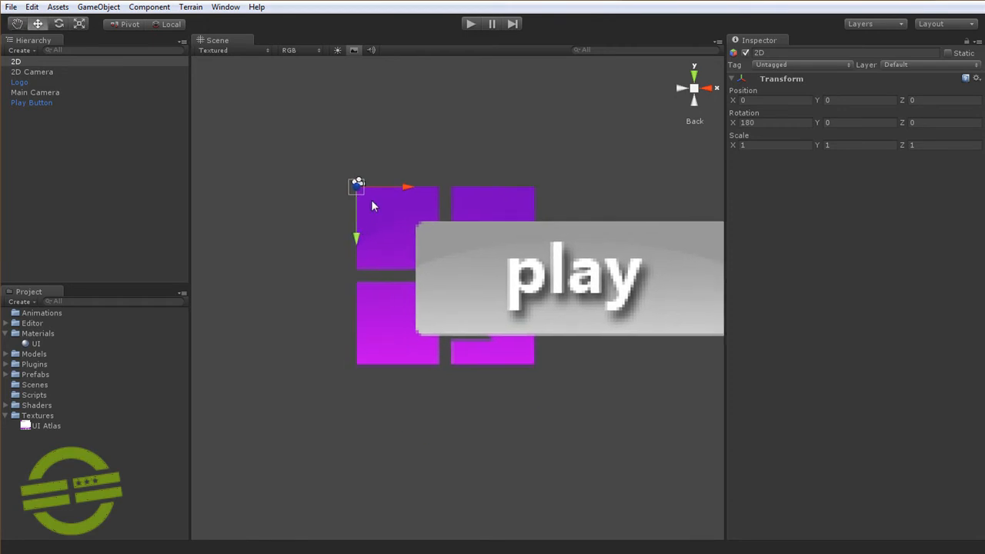
mouse_move(382, 197)
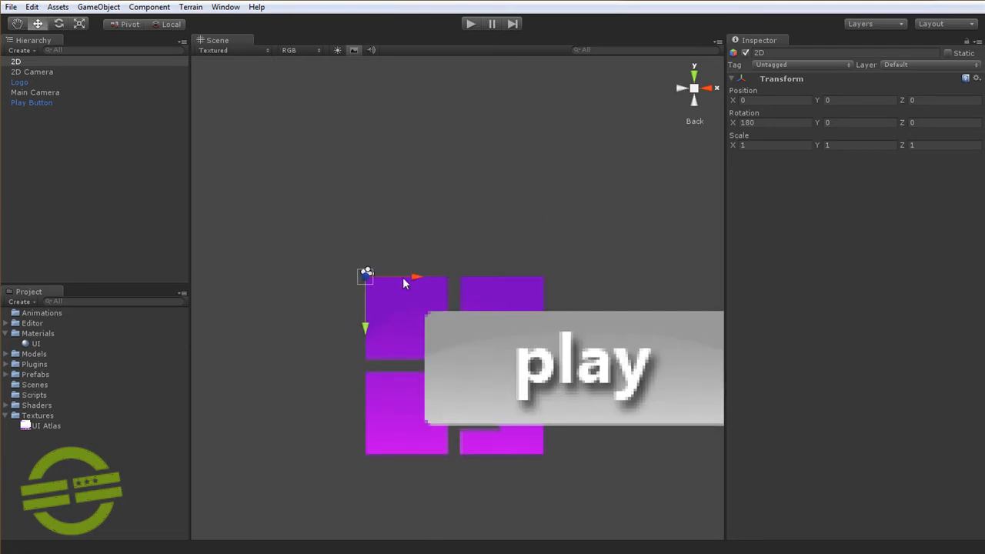
mouse_move(354, 284)
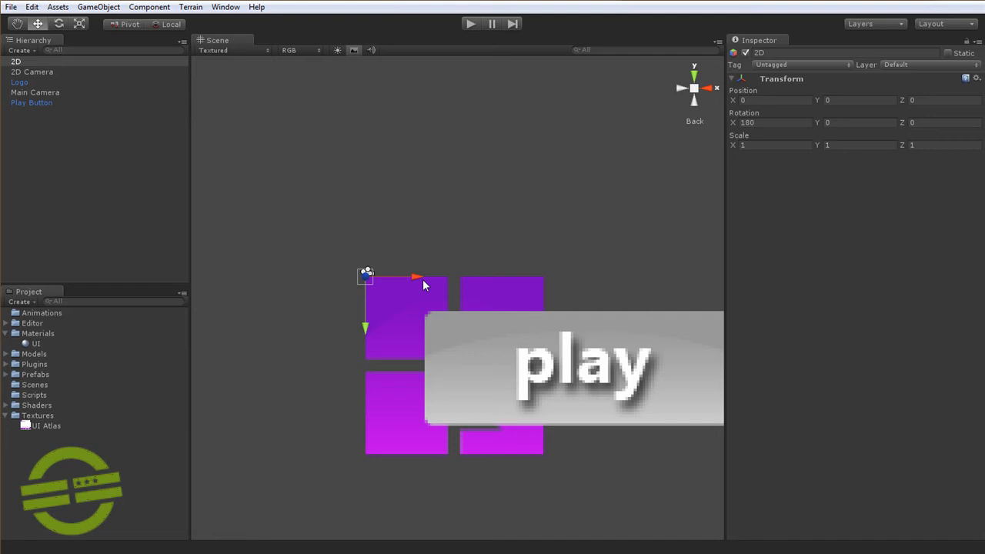
mouse_move(462, 259)
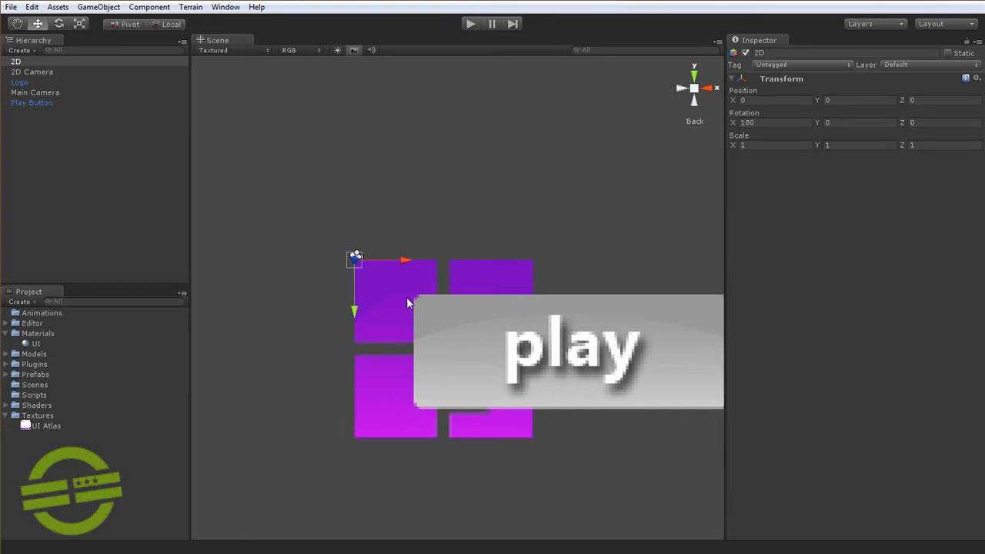
mouse_move(157, 12)
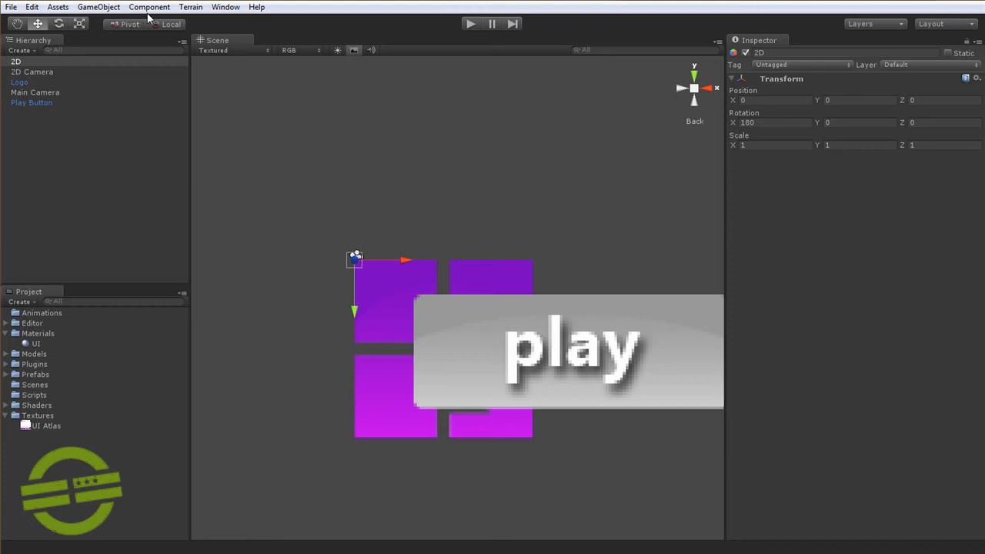
Add the Quad UI (Main) component to the 2D object via Component > Quad UI
left_click(150, 6)
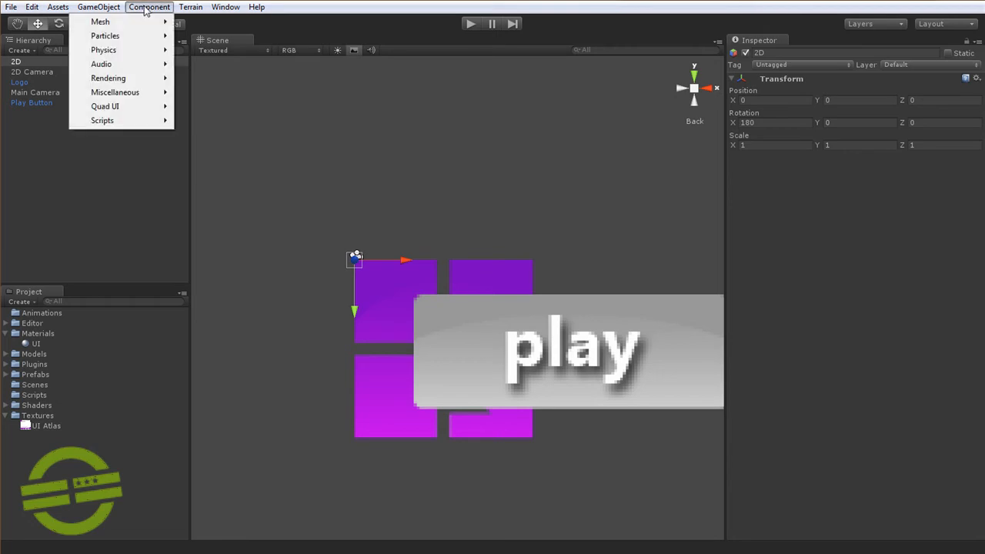
left_click(105, 107)
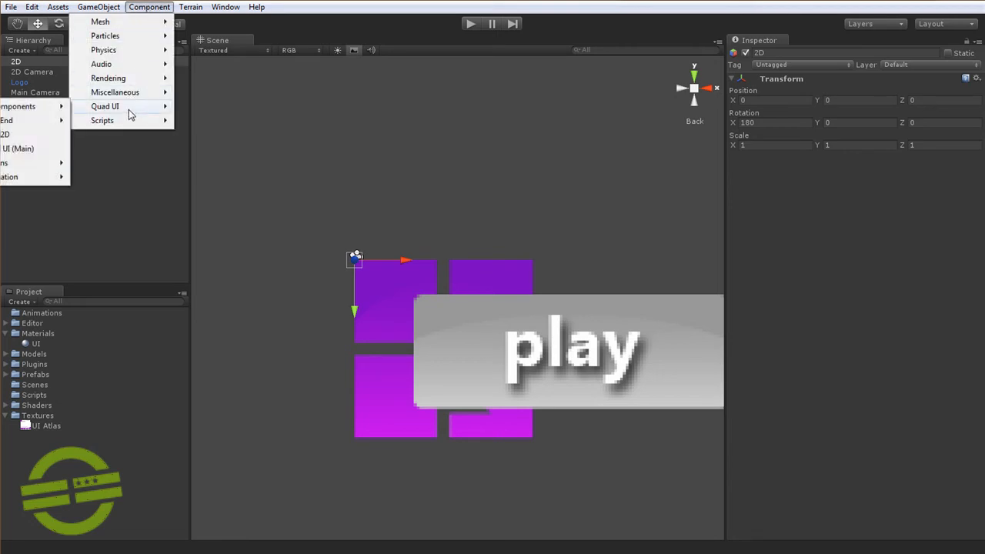
mouse_move(19, 148)
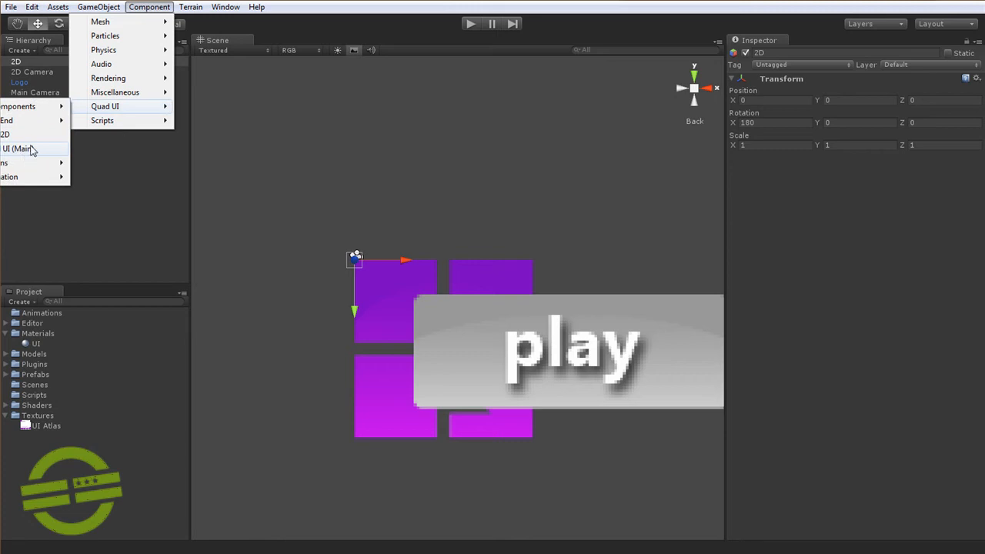
left_click(105, 106)
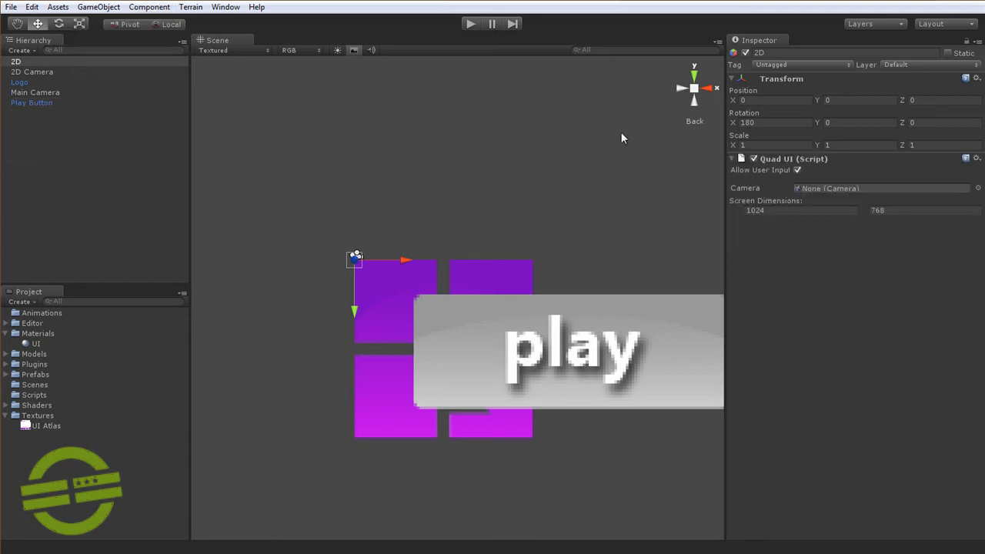
mouse_move(816, 188)
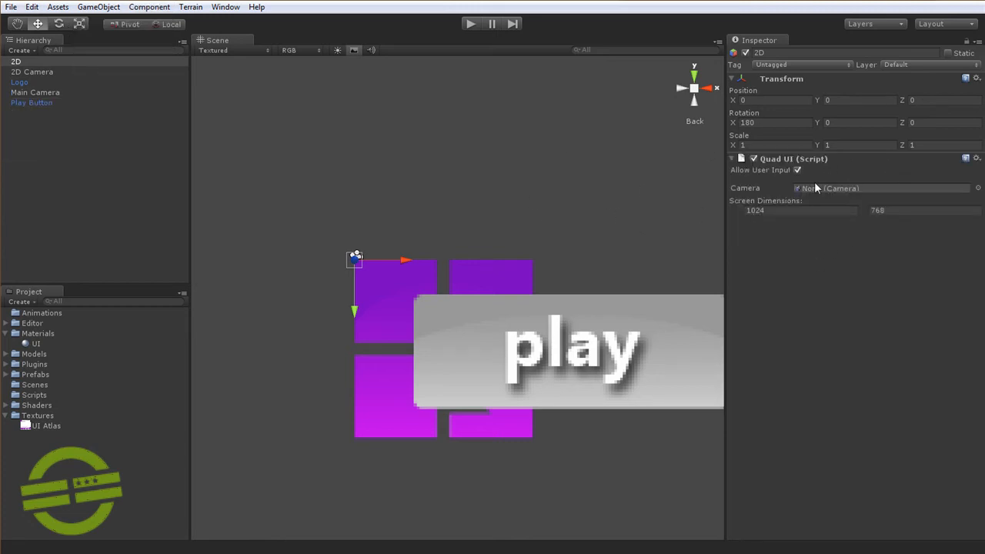
mouse_move(802, 274)
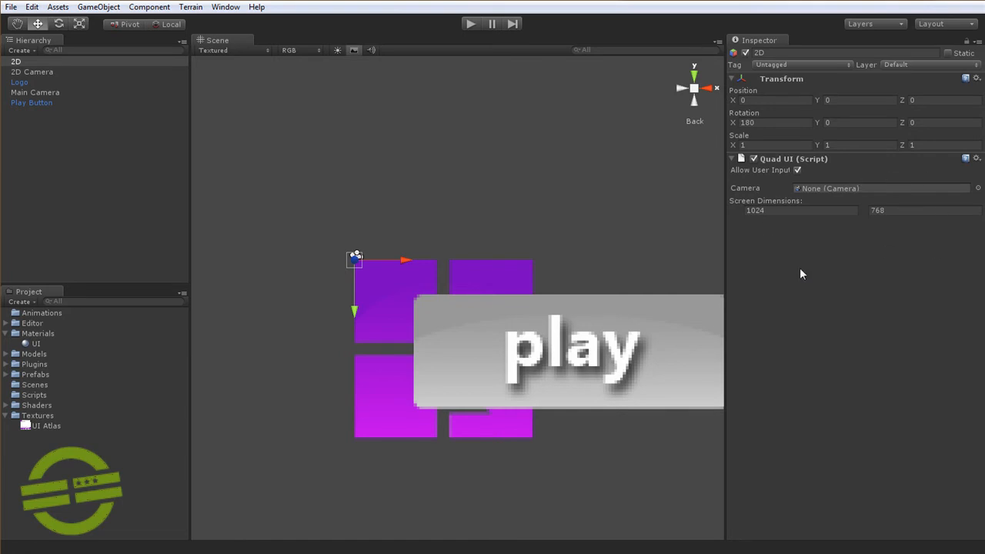
mouse_move(782, 258)
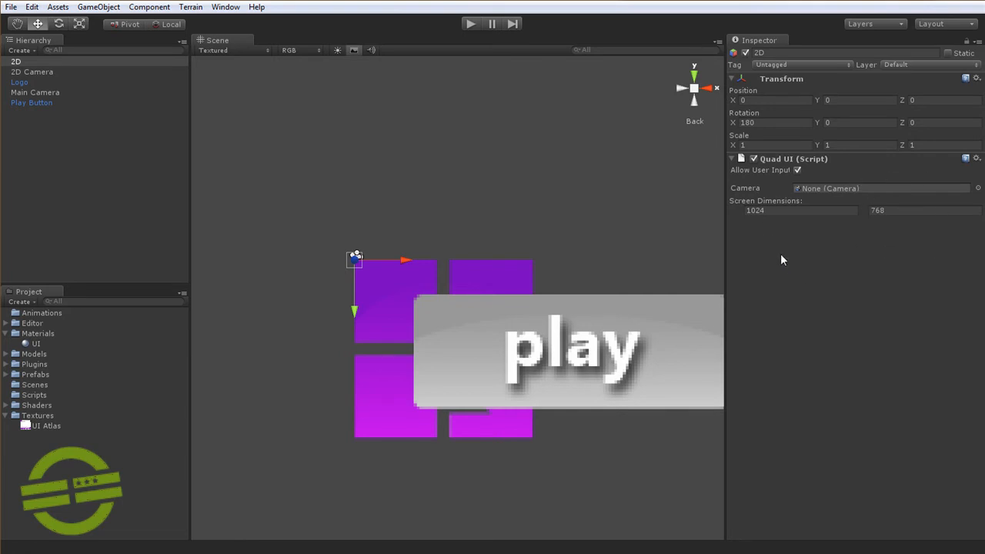
mouse_move(781, 221)
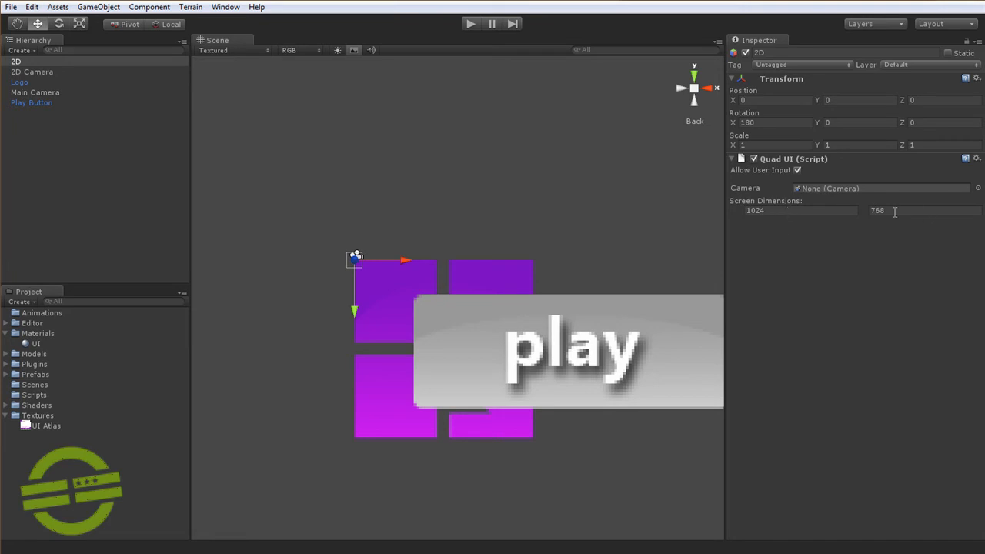
mouse_move(784, 205)
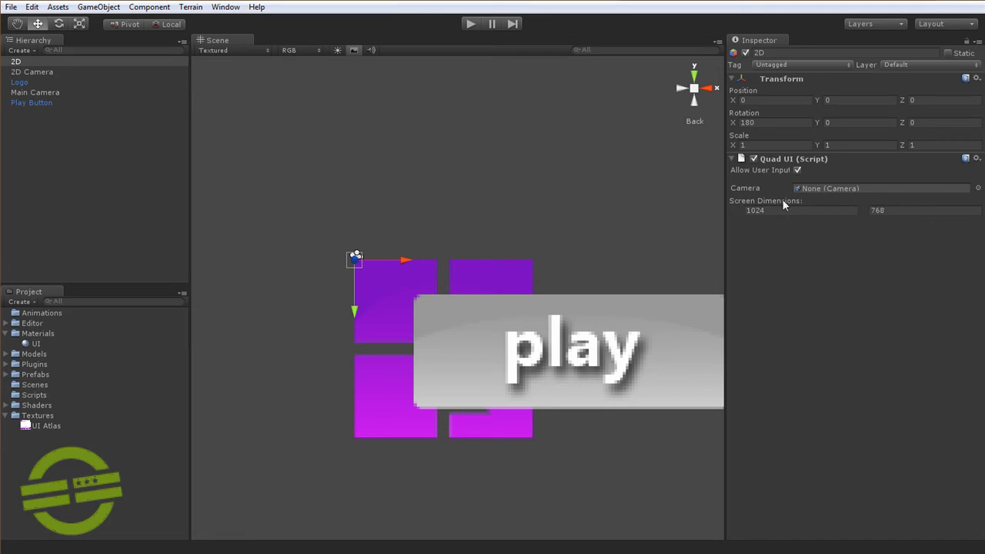
mouse_move(177, 132)
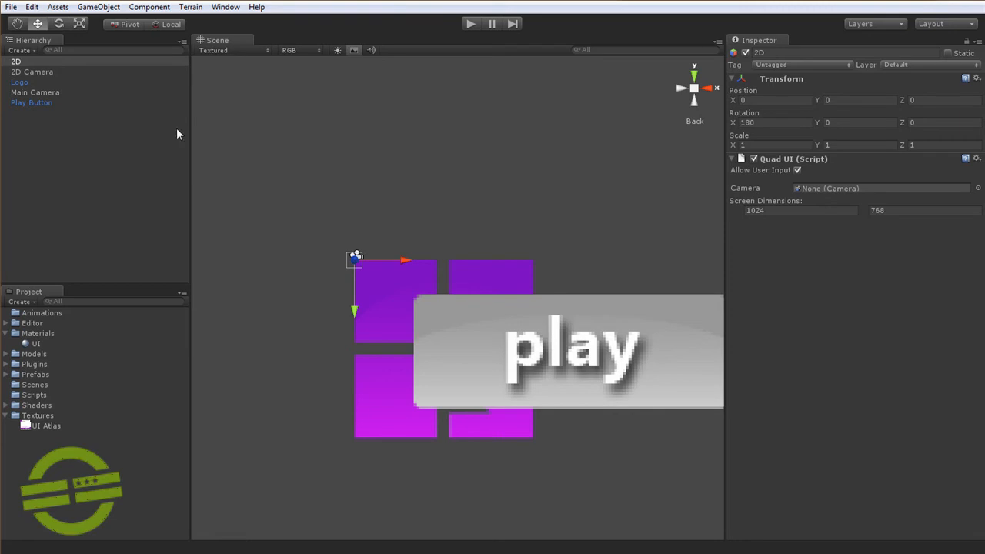
mouse_move(776, 166)
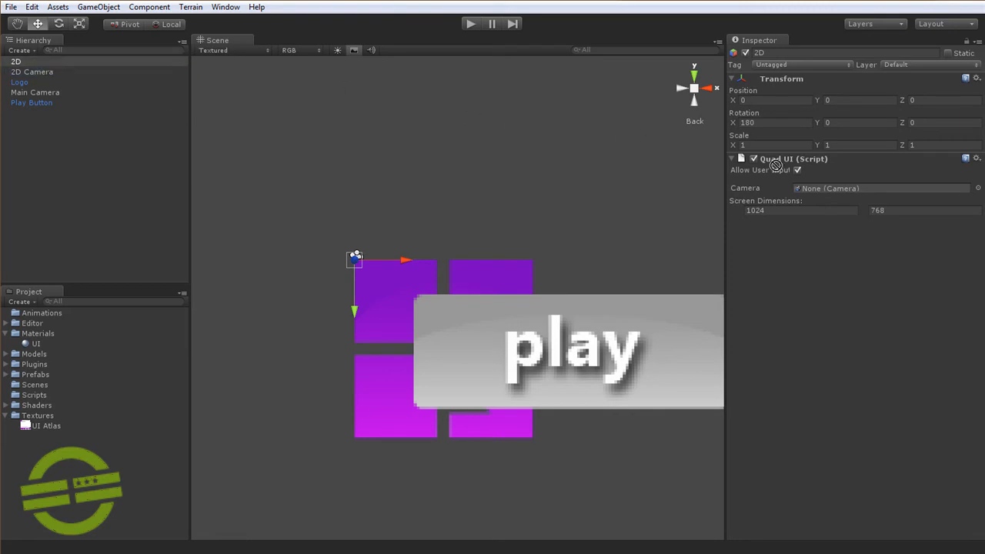
Assign 2D Camera as the Quad UI camera and set Screen Dimensions to 480 by 320
left_click(883, 188)
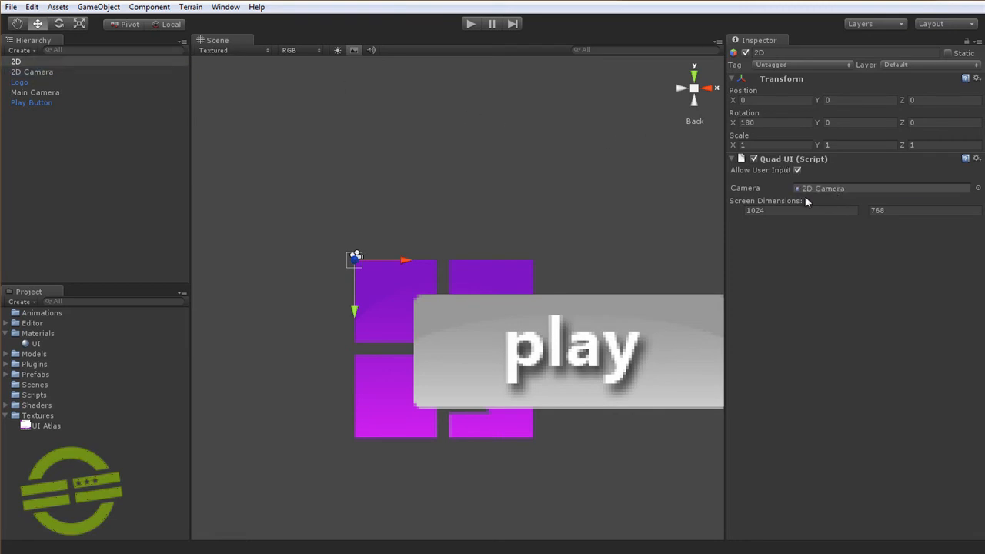
mouse_move(594, 194)
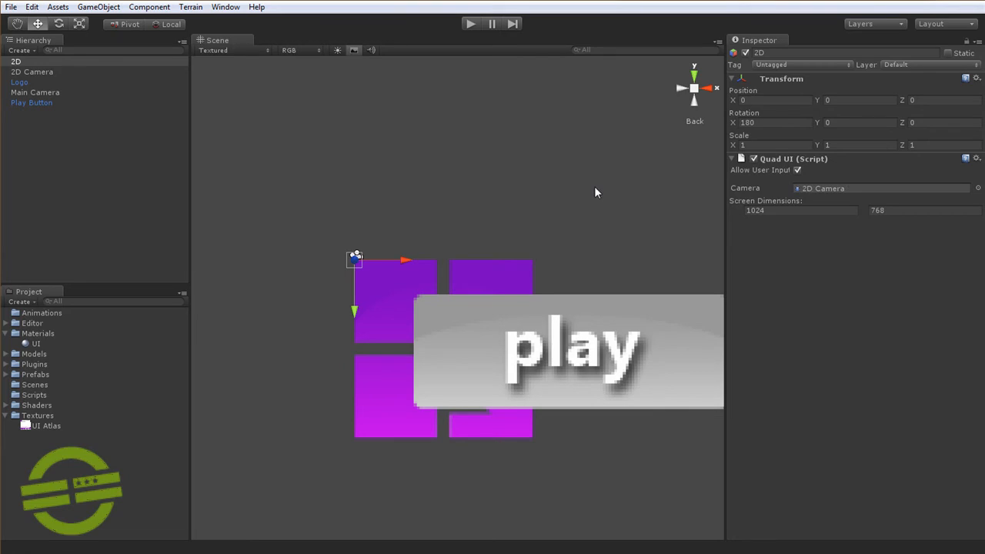
mouse_move(788, 234)
type("480")
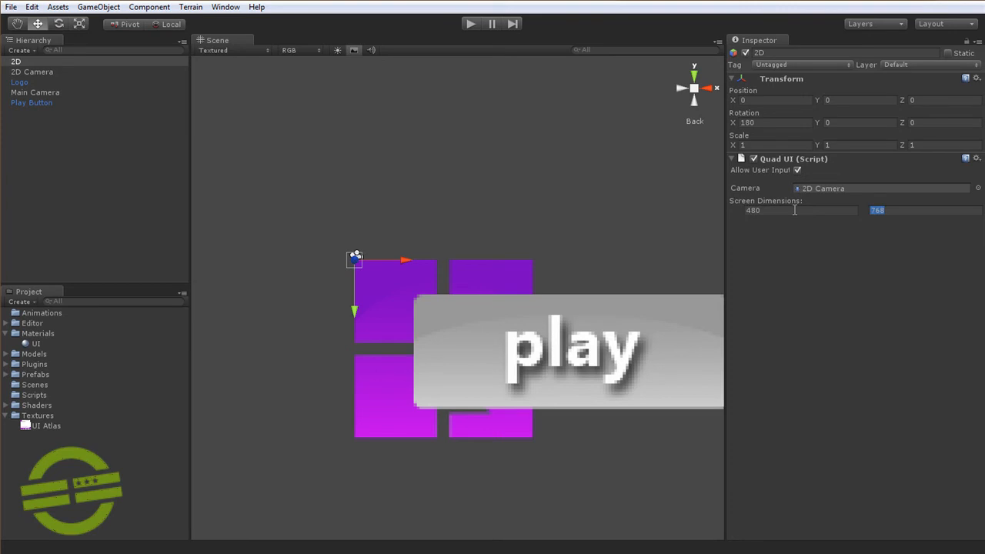
type("320")
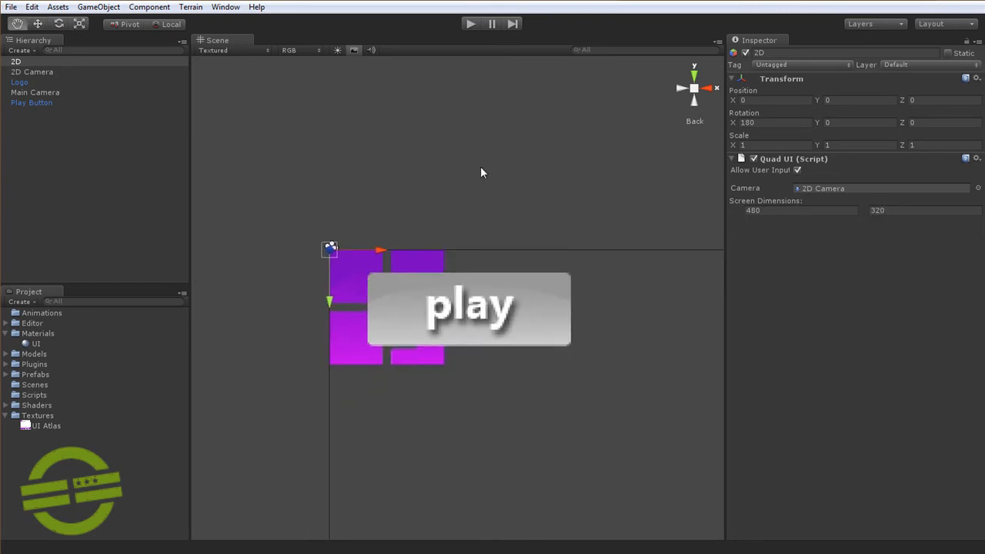
scroll("down", 3)
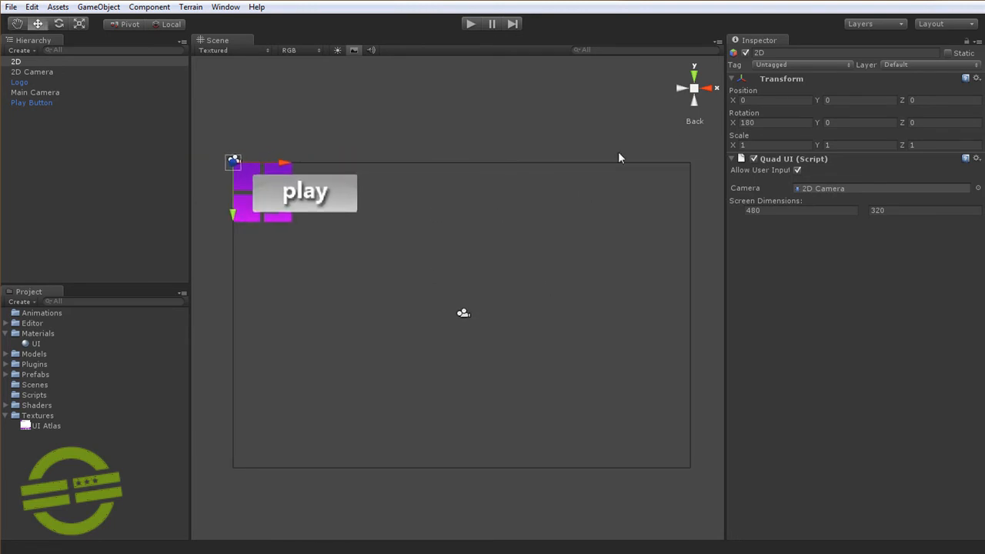
mouse_move(270, 383)
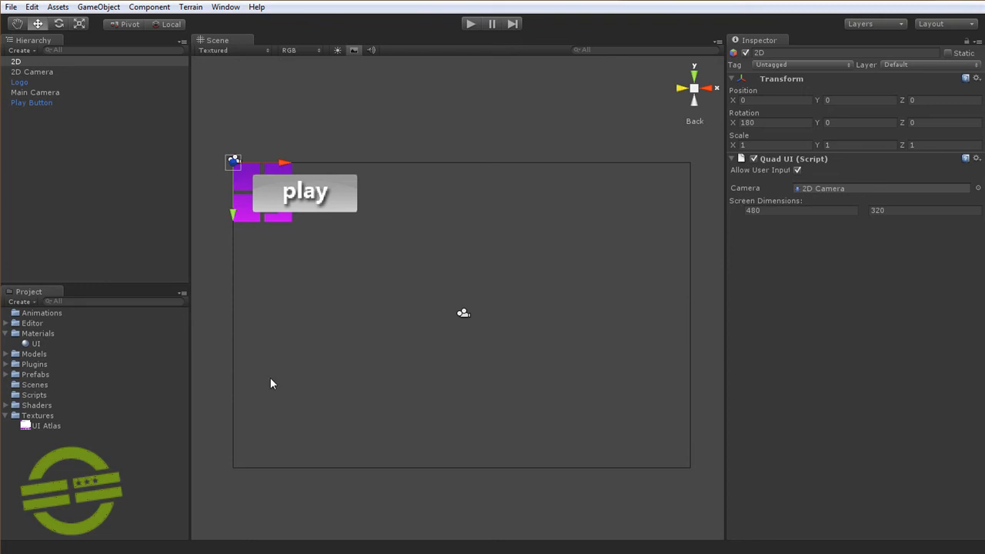
mouse_move(546, 200)
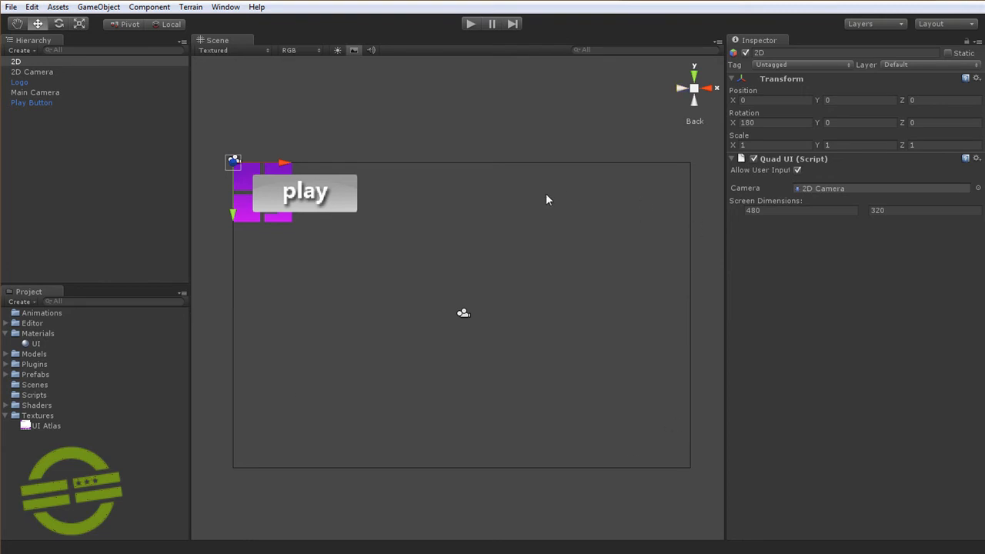
mouse_move(569, 204)
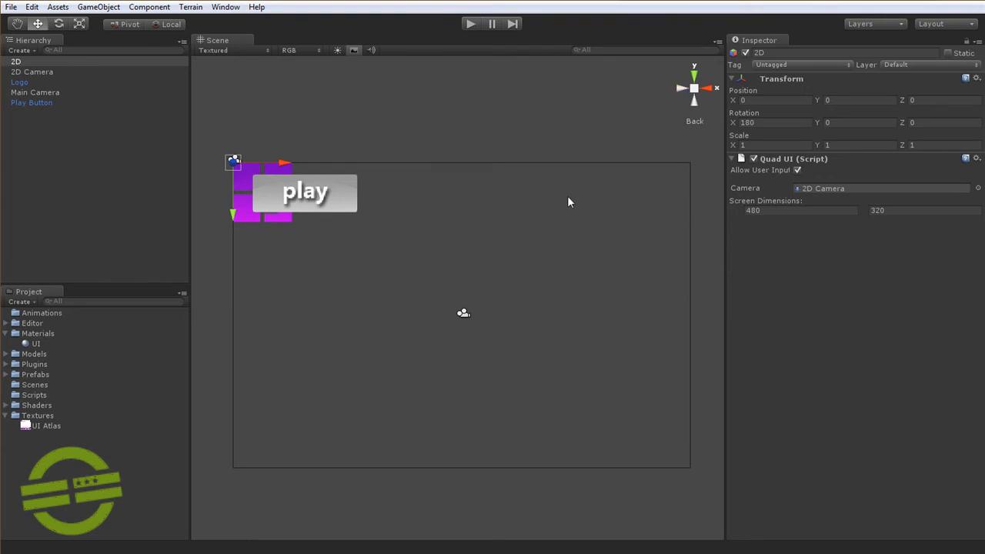
left_click(692, 121)
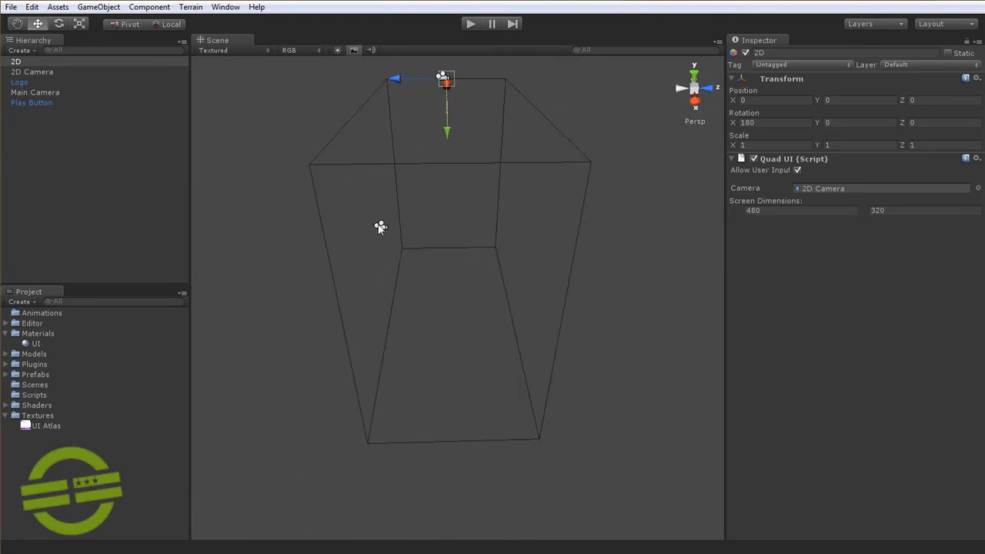
left_click(31, 73)
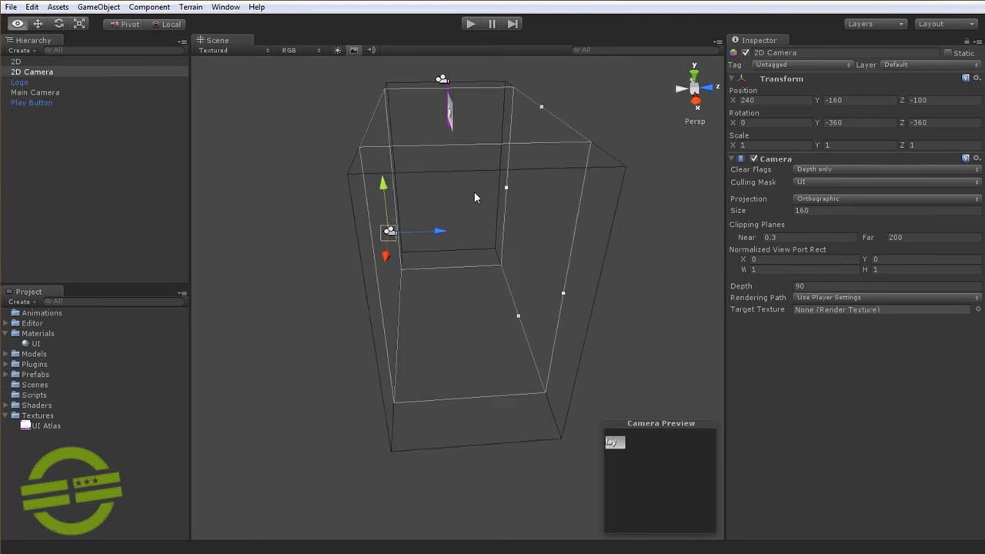
left_click_drag(474, 197, 533, 308)
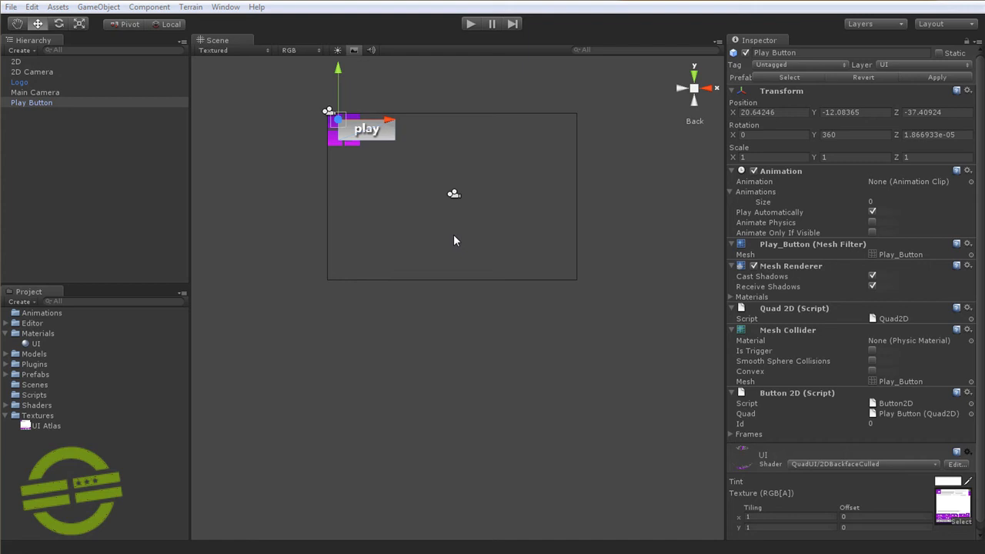
mouse_move(326, 123)
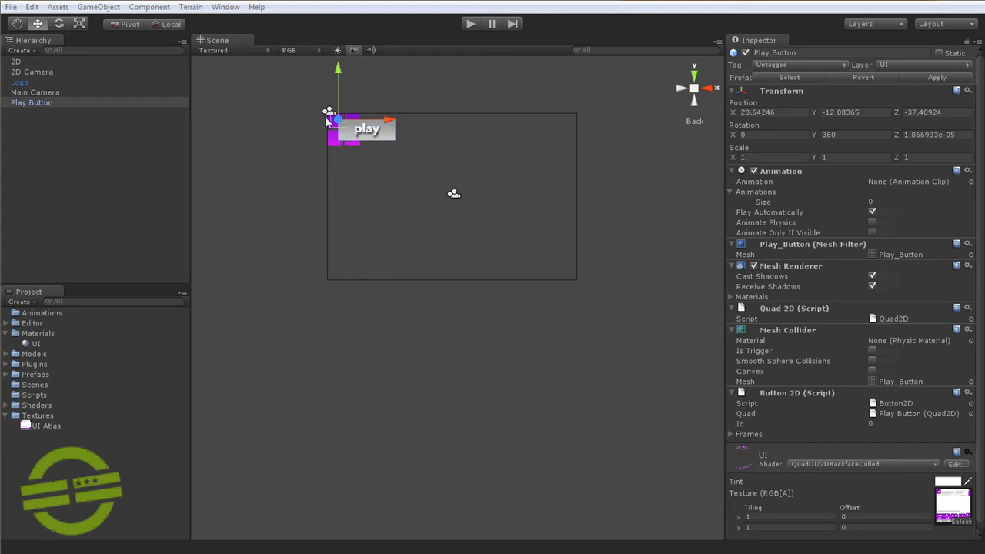
mouse_move(393, 228)
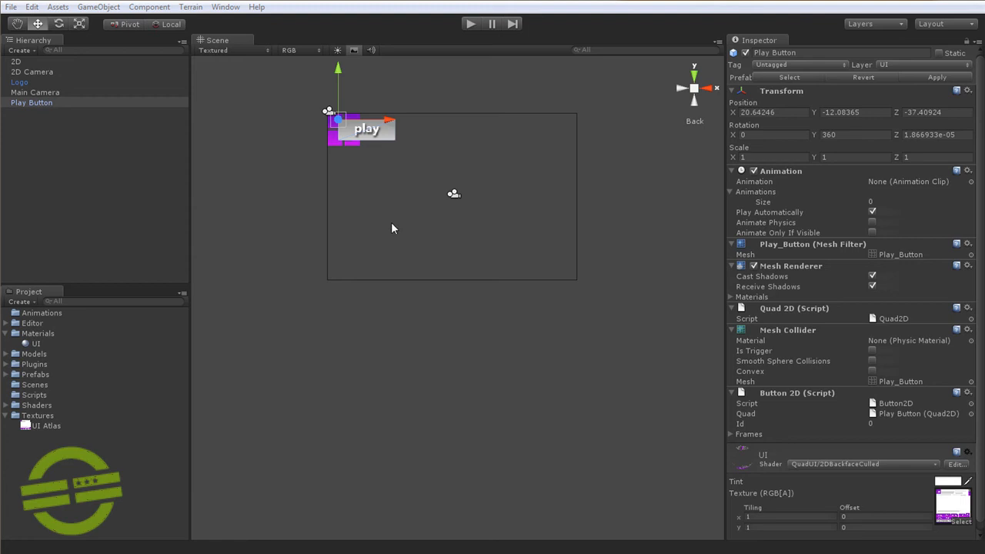
mouse_move(443, 167)
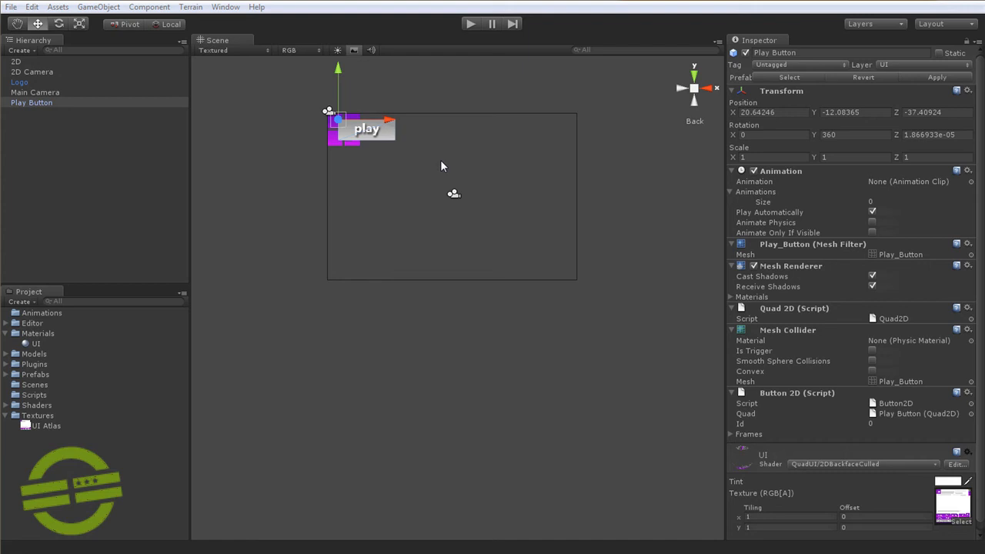
mouse_move(477, 138)
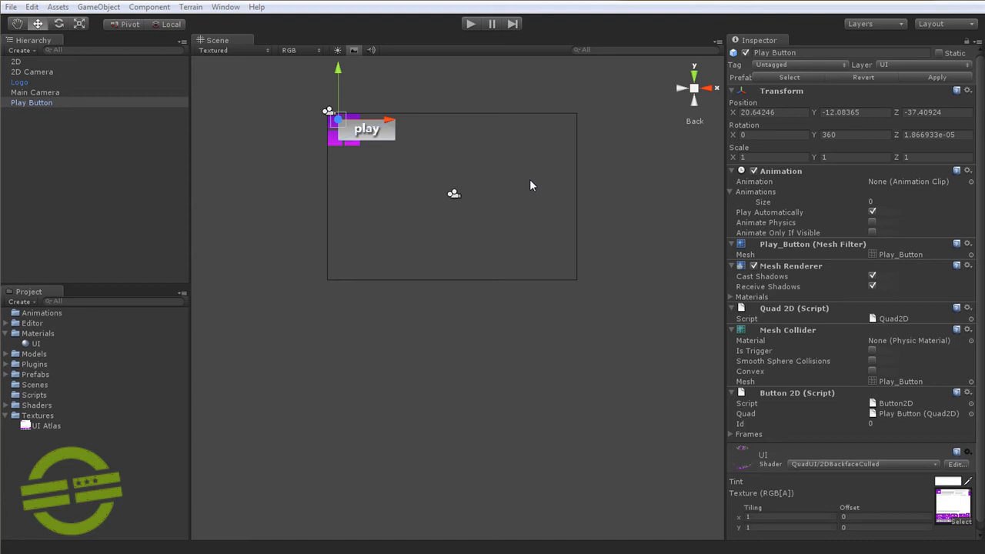
mouse_move(52, 74)
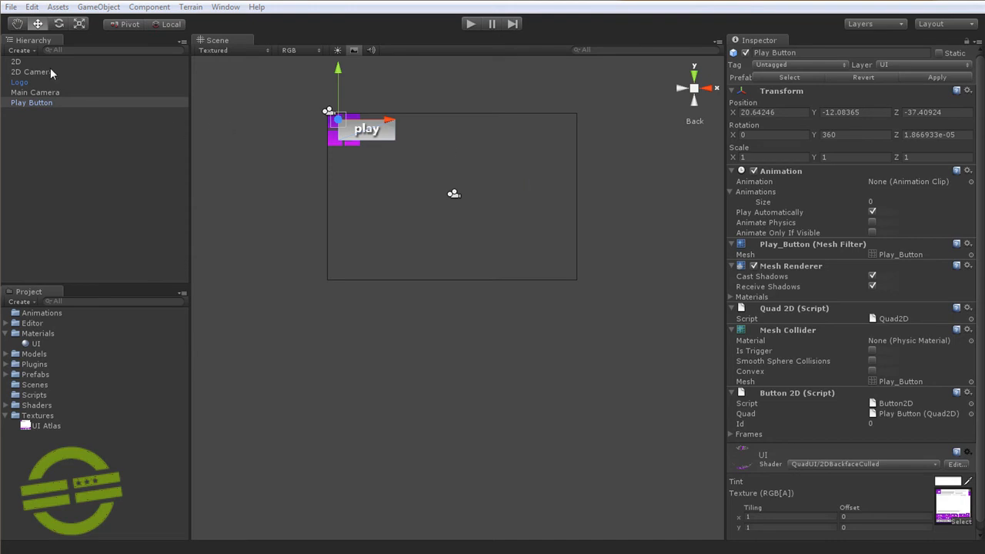
left_click(15, 62)
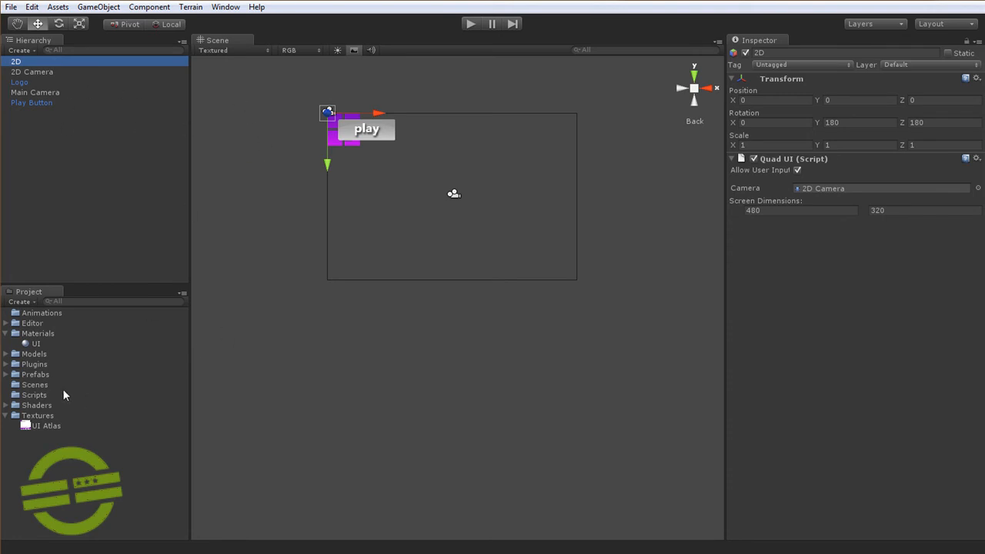
mouse_move(48, 397)
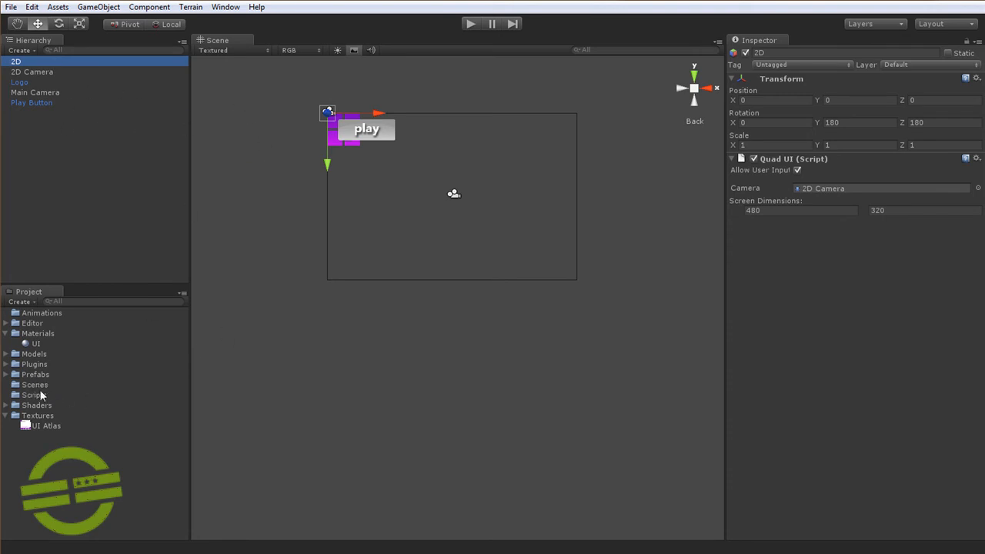
Create a C# script named MenuManager in the Scripts folder and open it
right_click(30, 394)
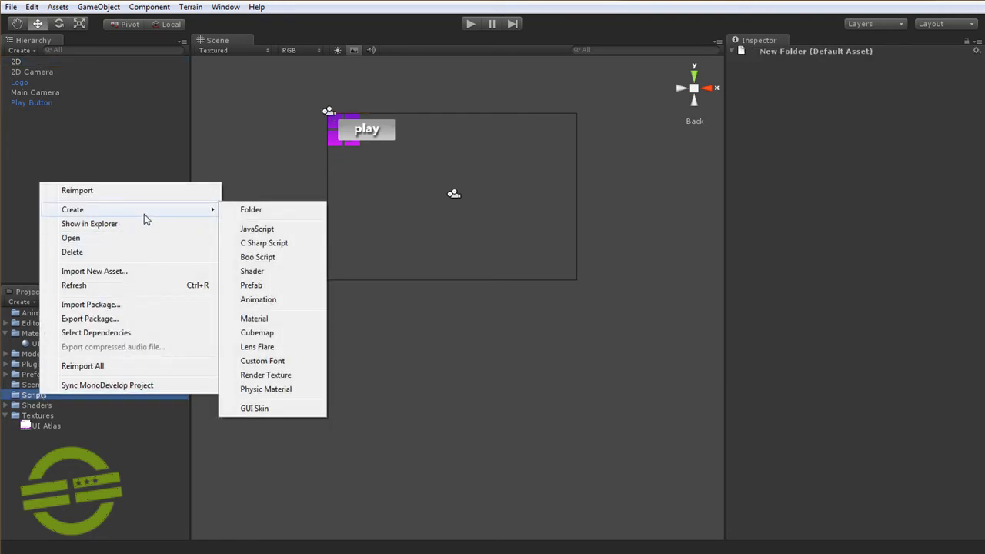
mouse_move(283, 247)
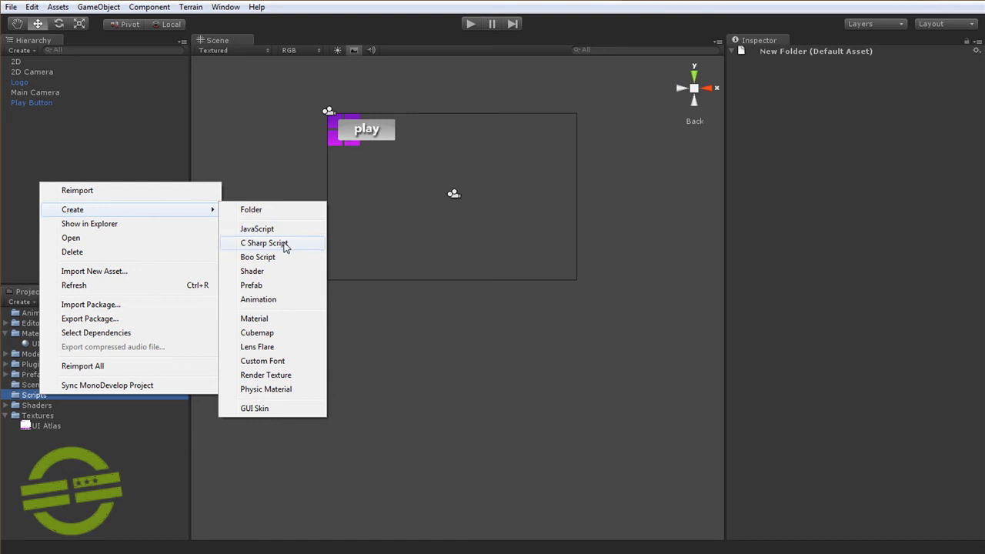
left_click(262, 243)
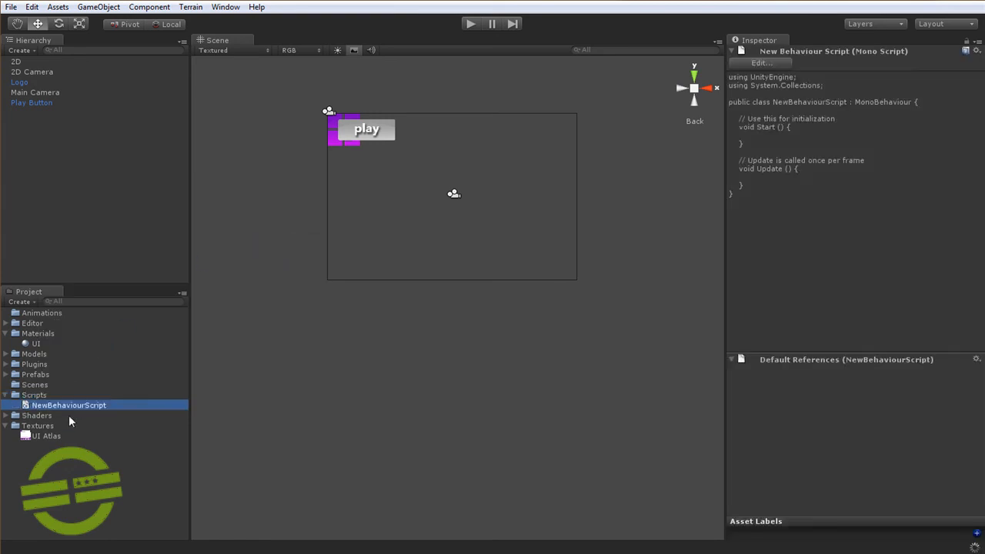
mouse_move(75, 406)
type("MenuMa")
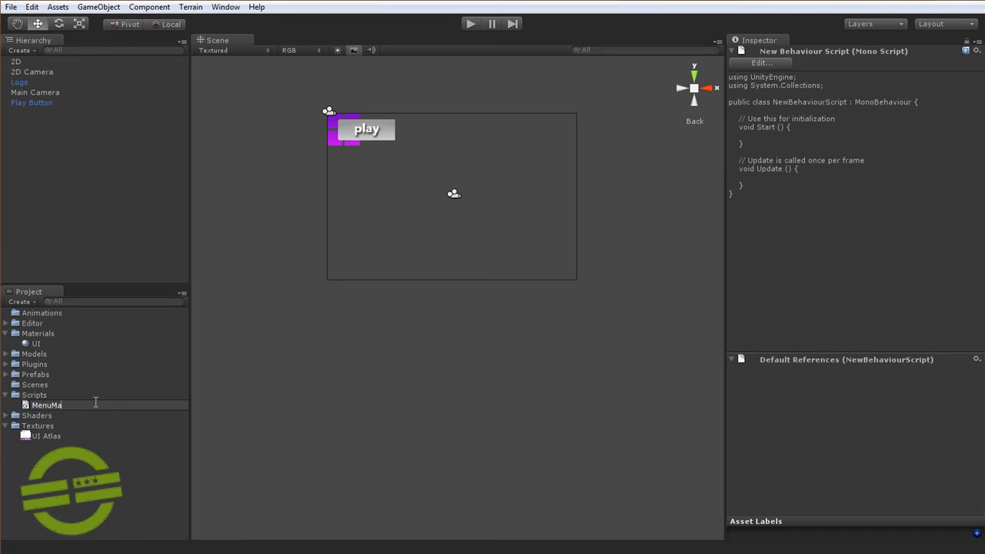
type("nager")
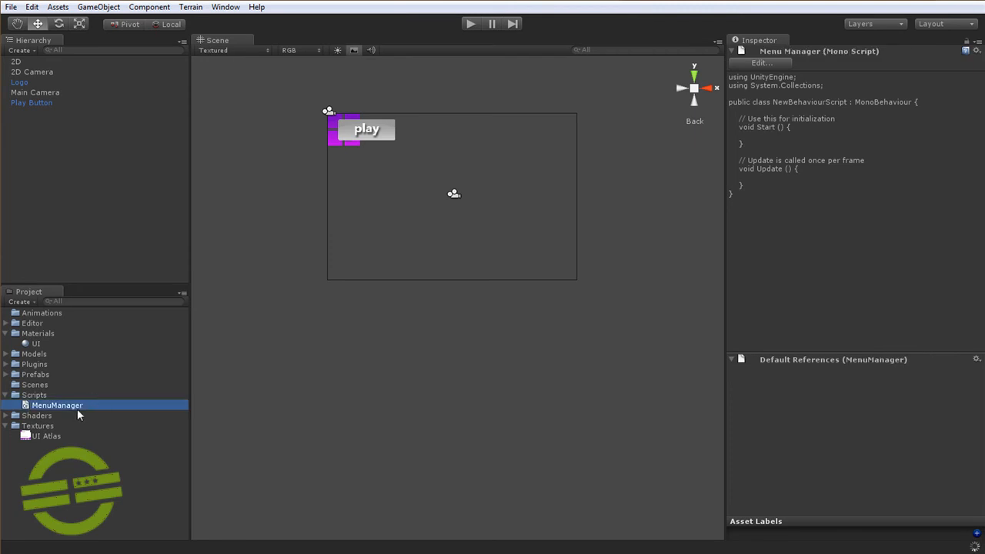
double_click(56, 405)
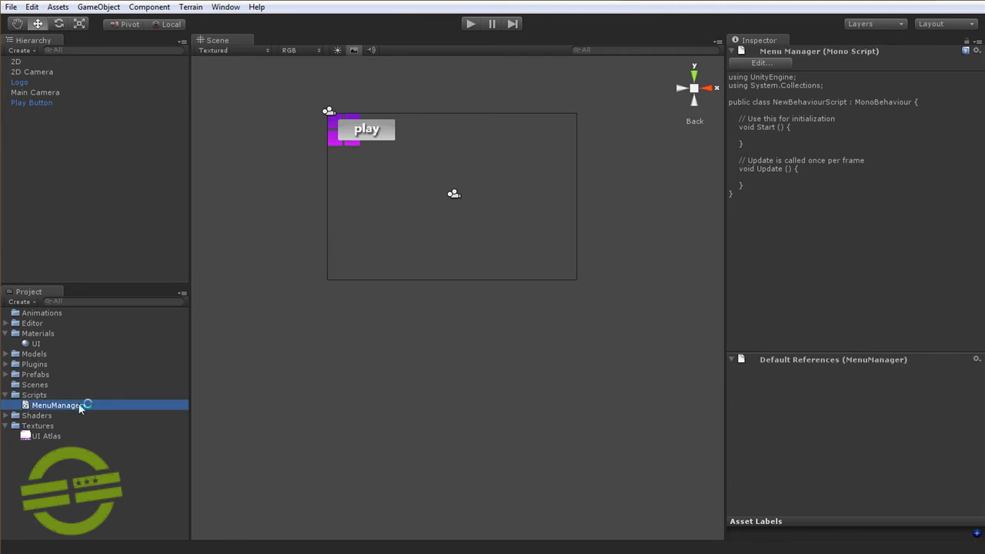
Change MenuManager's base class from MonoBehaviour to Screen2DManager
double_click(56, 404)
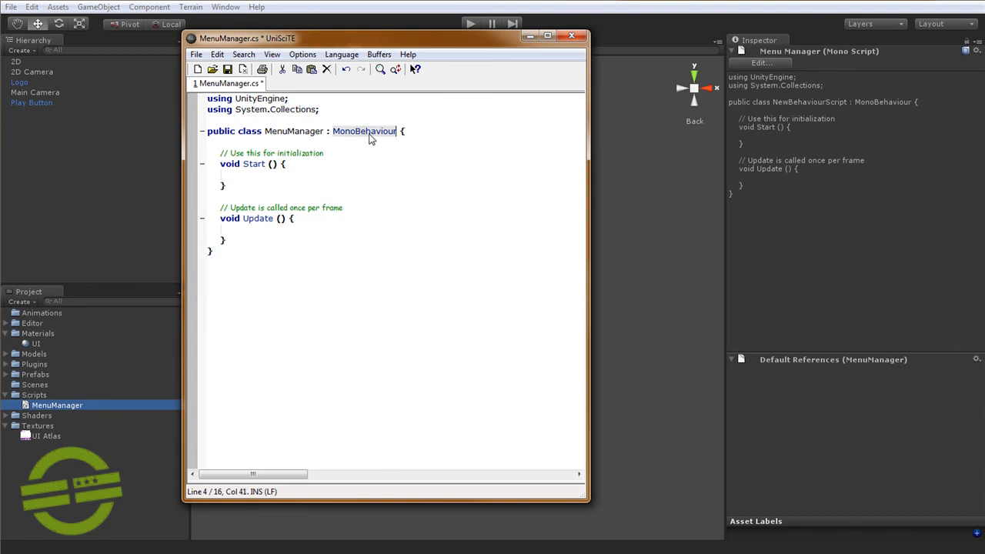
type("Screen")
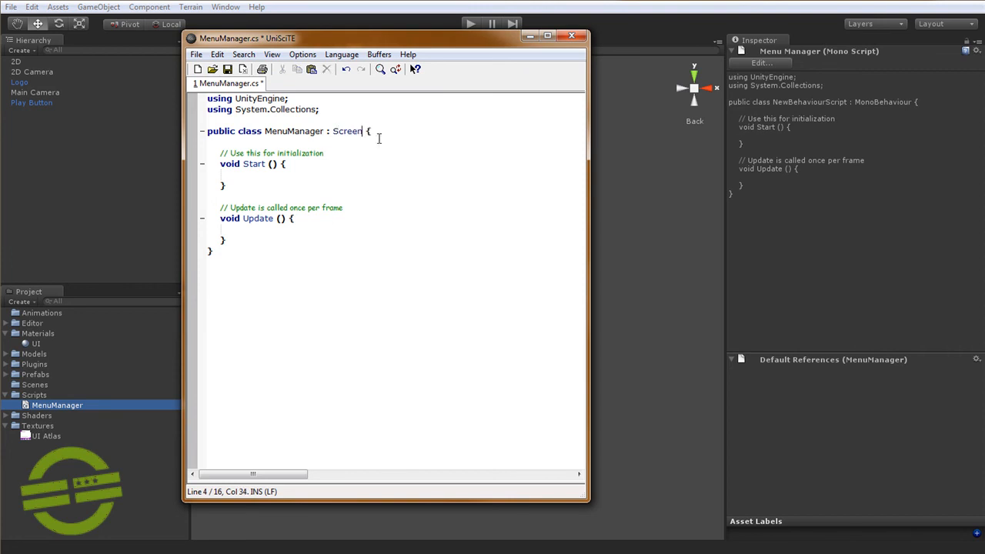
type("2DManager")
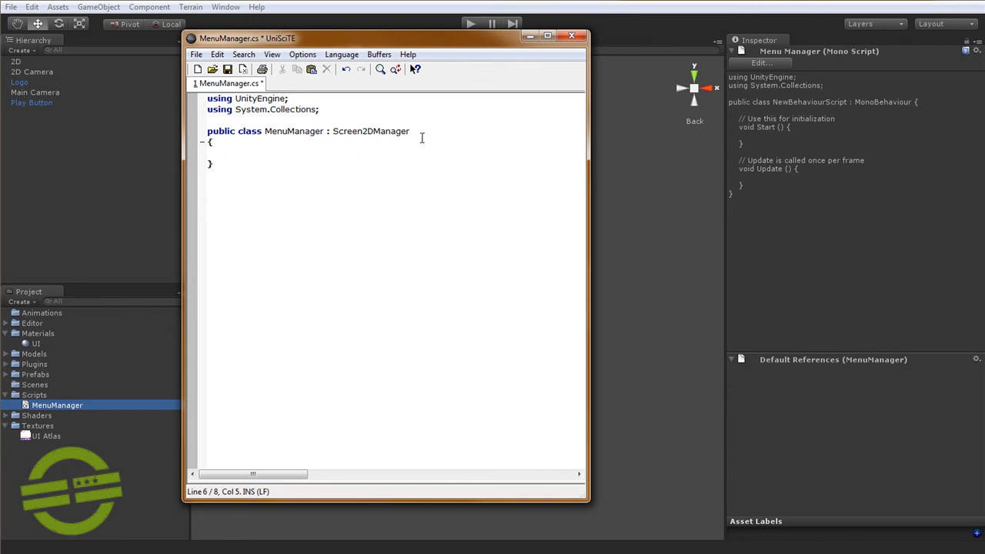
mouse_move(400, 52)
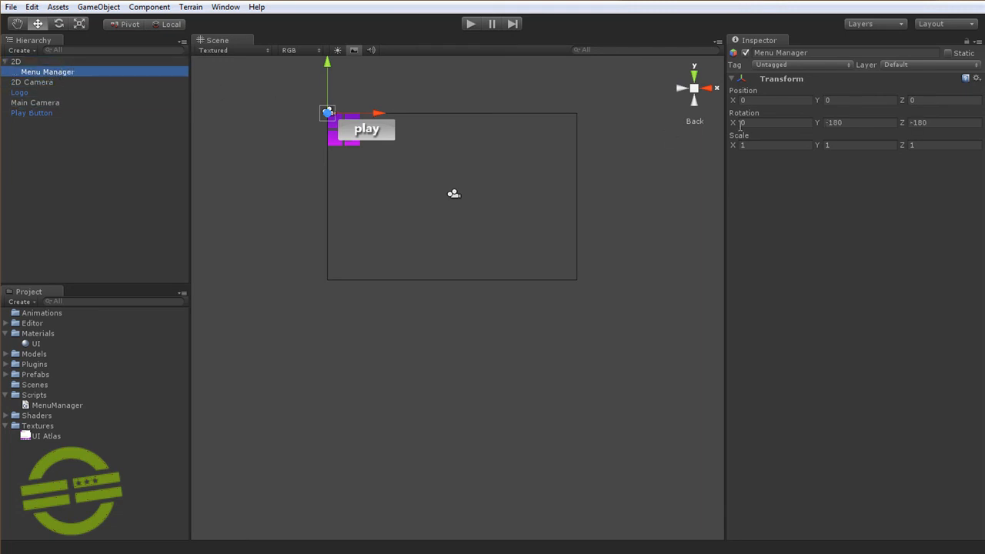
Select Menu Manager and zero its Transform Rotation Y and Z values
left_click(16, 62)
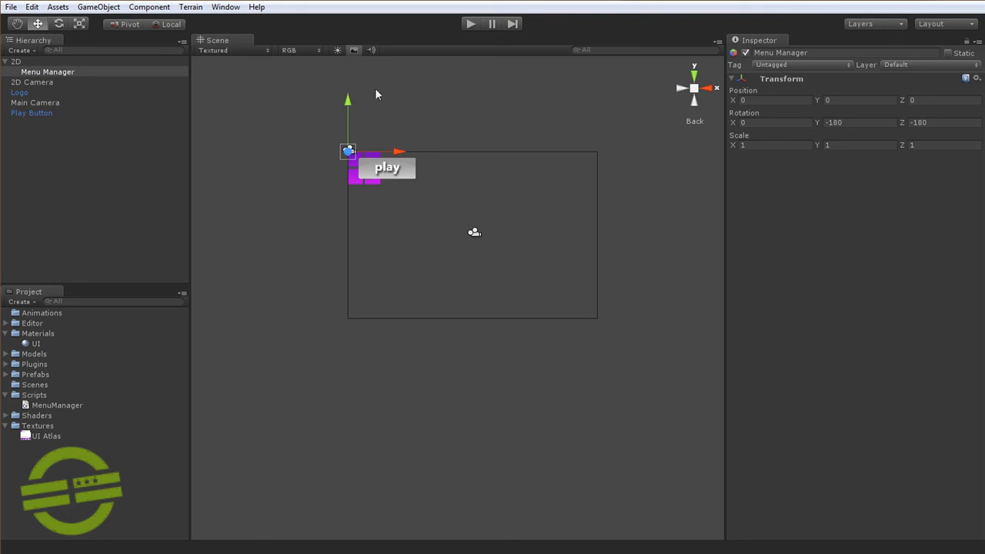
mouse_move(871, 95)
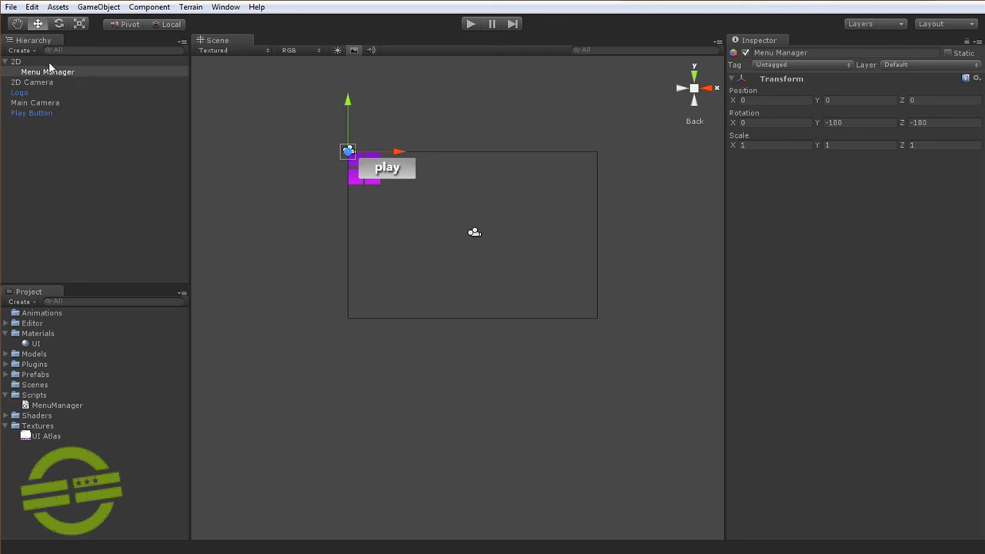
left_click(17, 62)
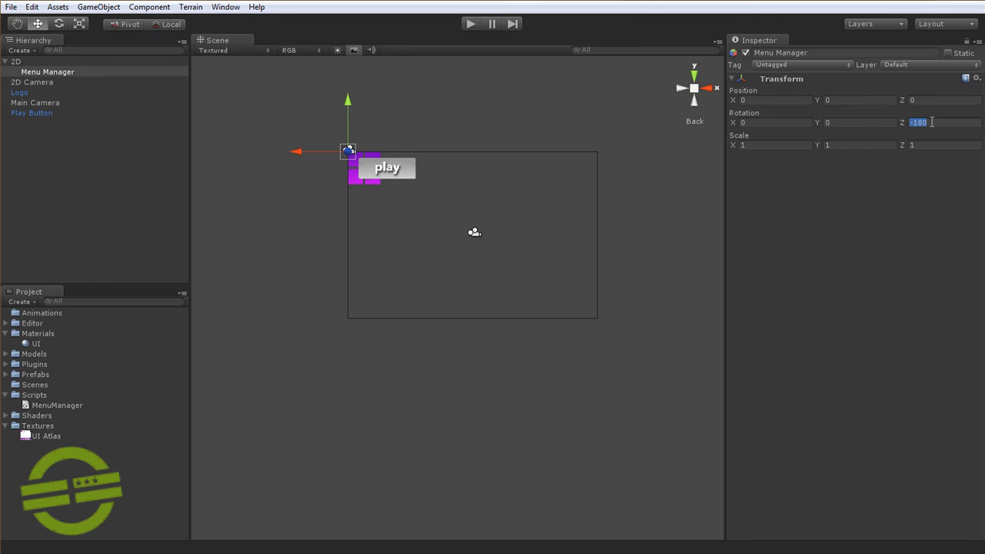
type("0")
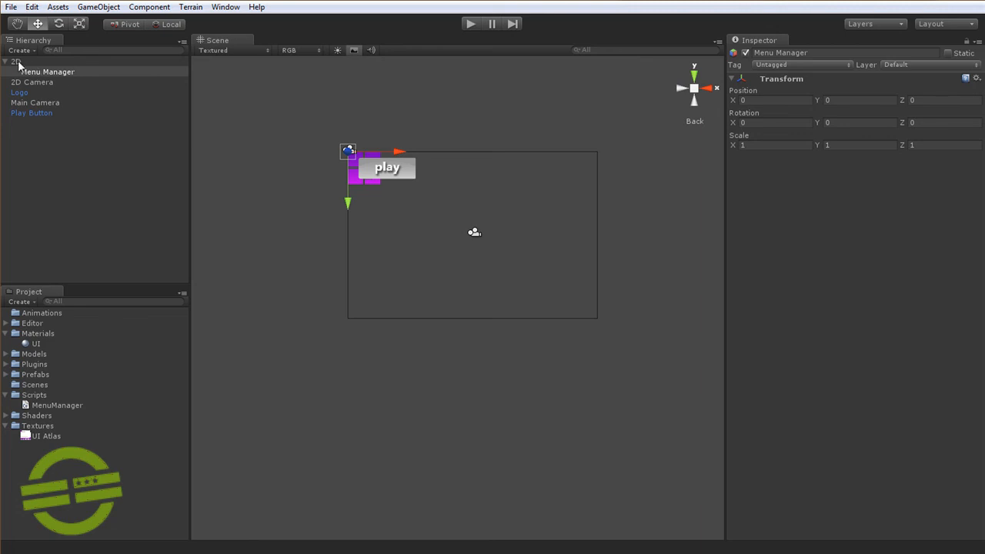
mouse_move(335, 184)
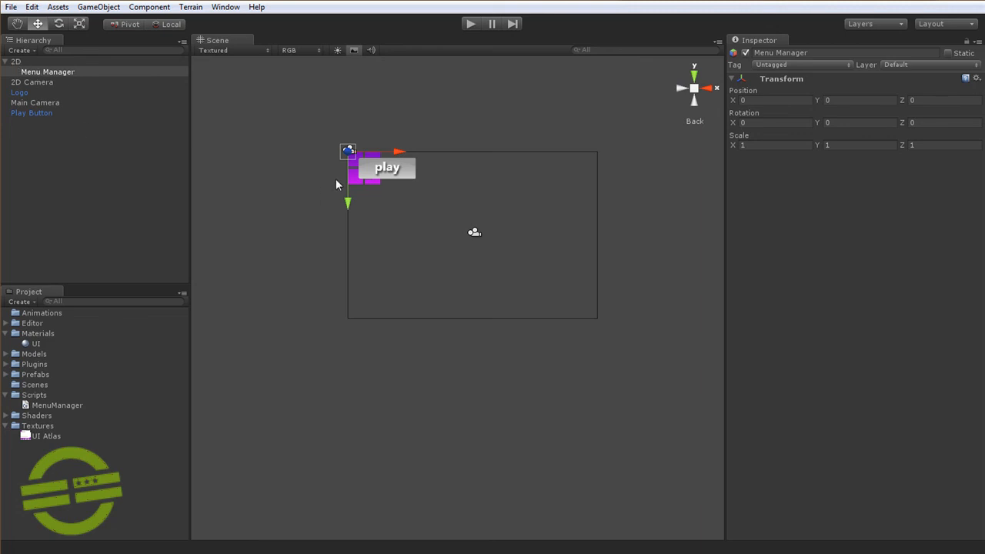
mouse_move(379, 260)
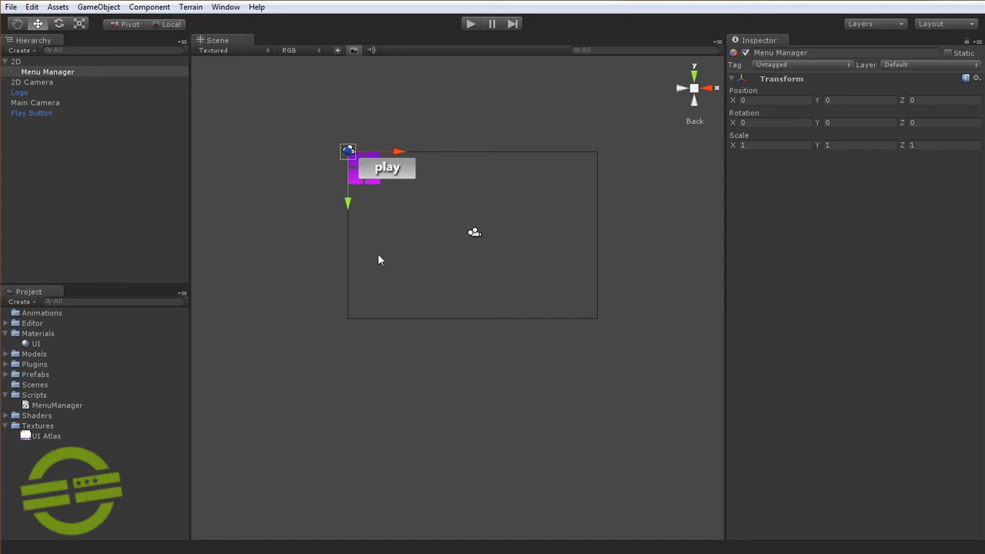
mouse_move(474, 249)
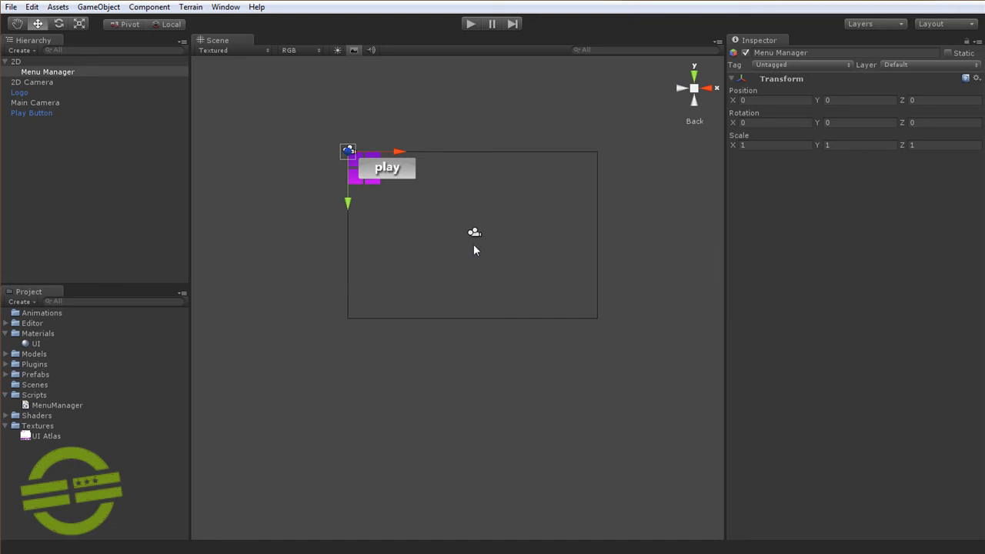
mouse_move(503, 205)
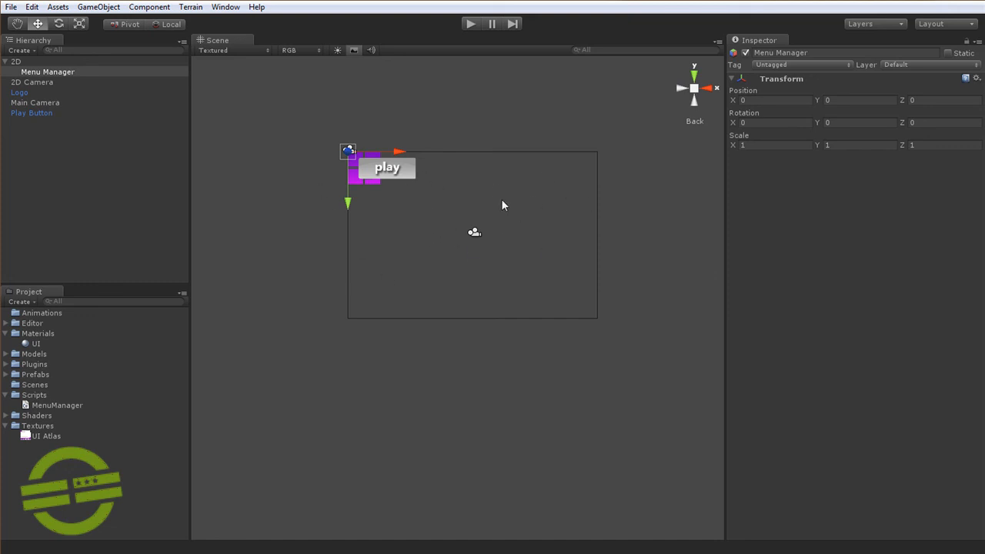
mouse_move(483, 167)
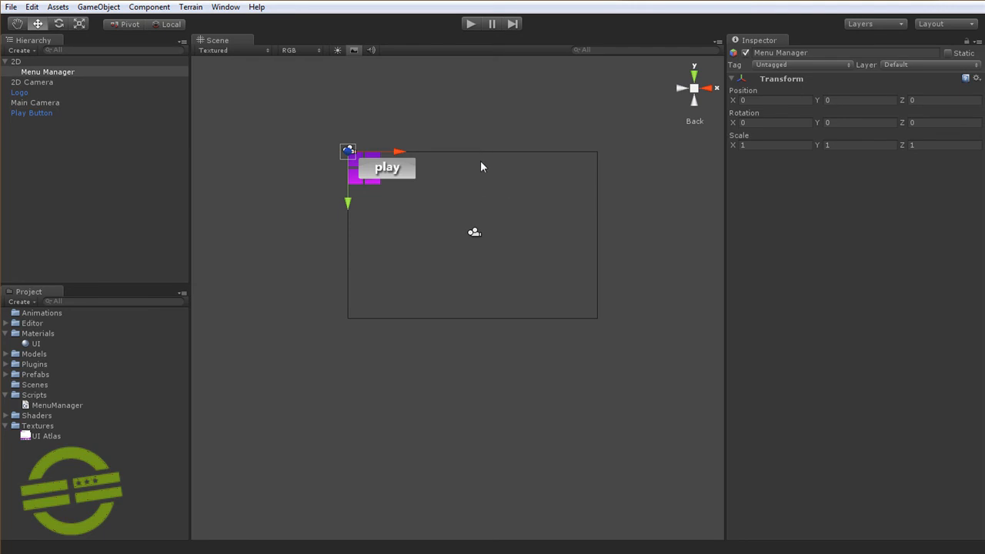
mouse_move(353, 132)
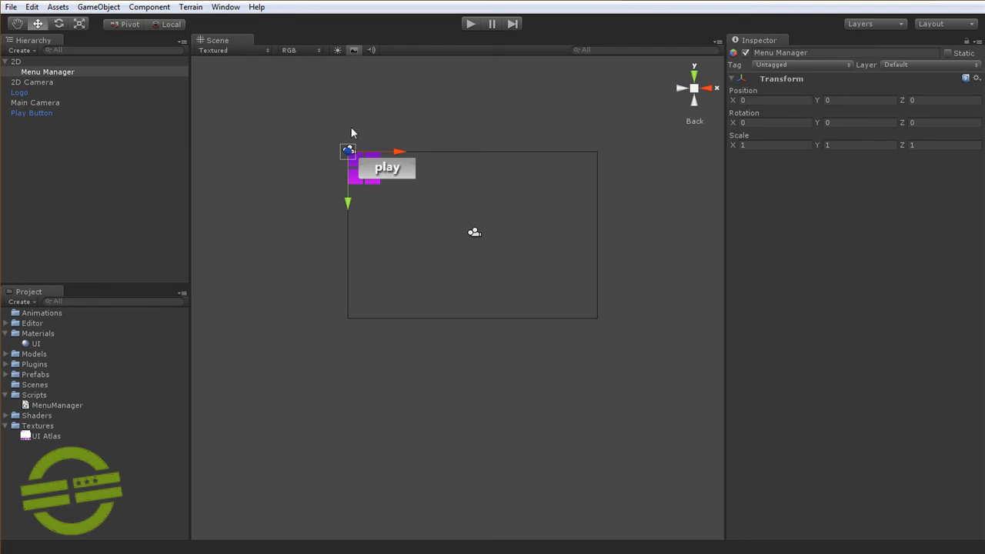
mouse_move(71, 394)
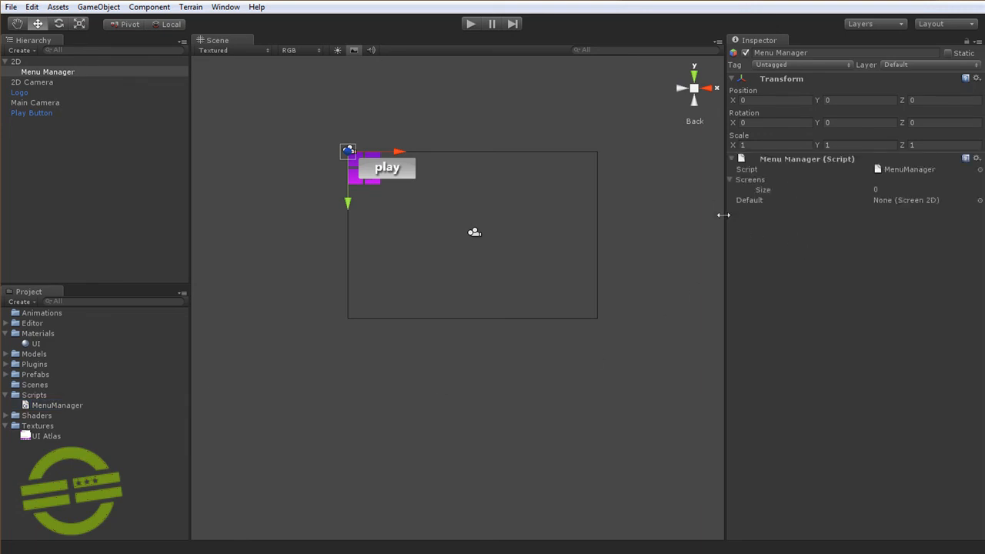
Collapse and re-expand the MenuManager component's empty Screens list
left_click(752, 179)
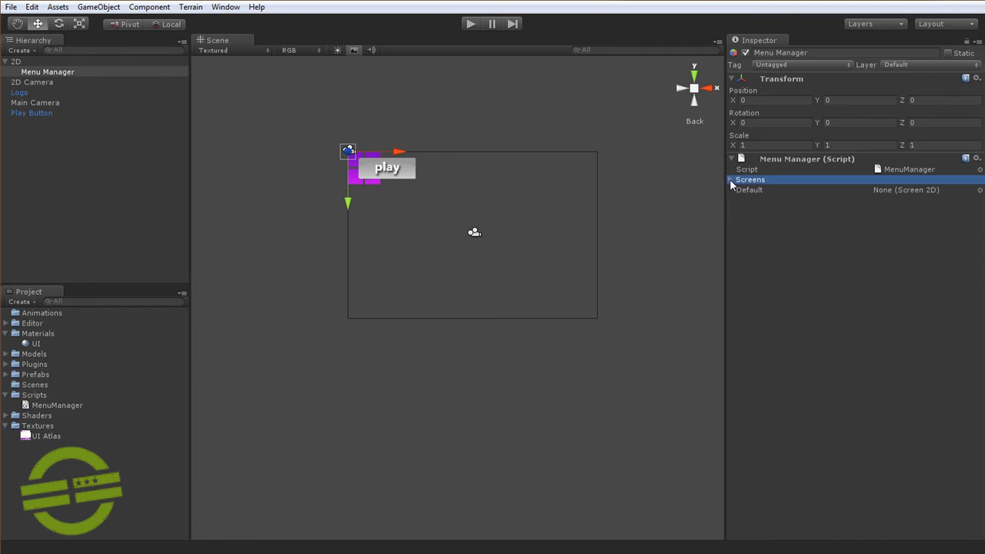
left_click(732, 179)
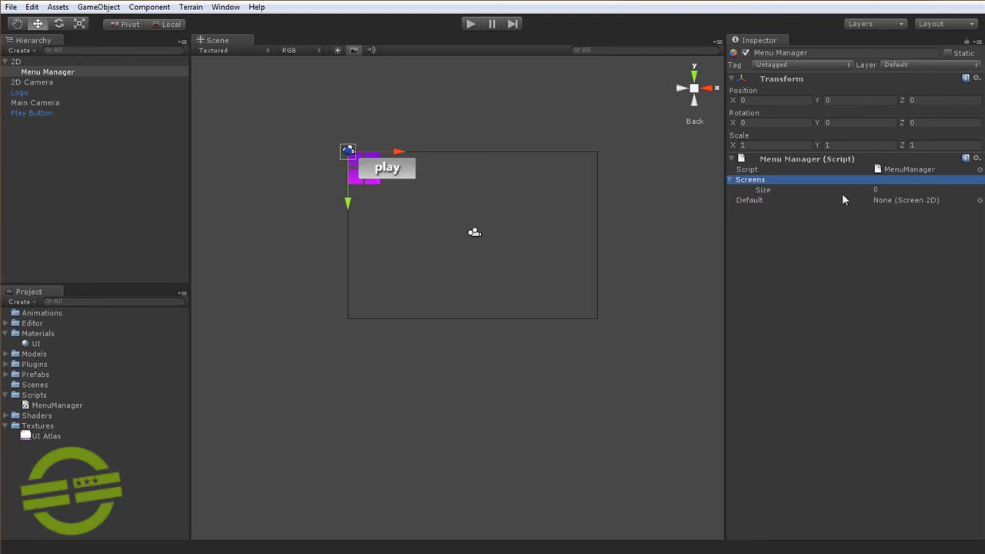
mouse_move(930, 246)
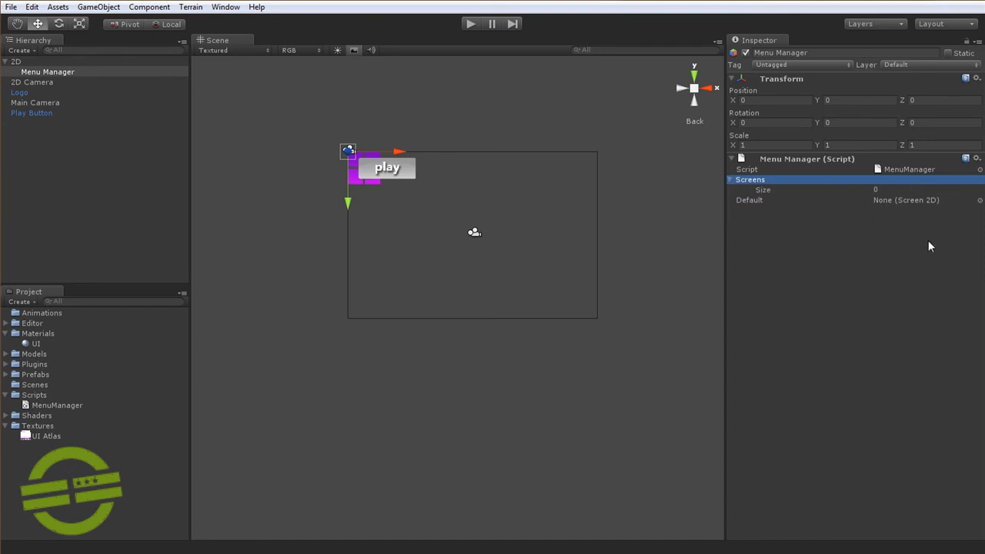
mouse_move(927, 246)
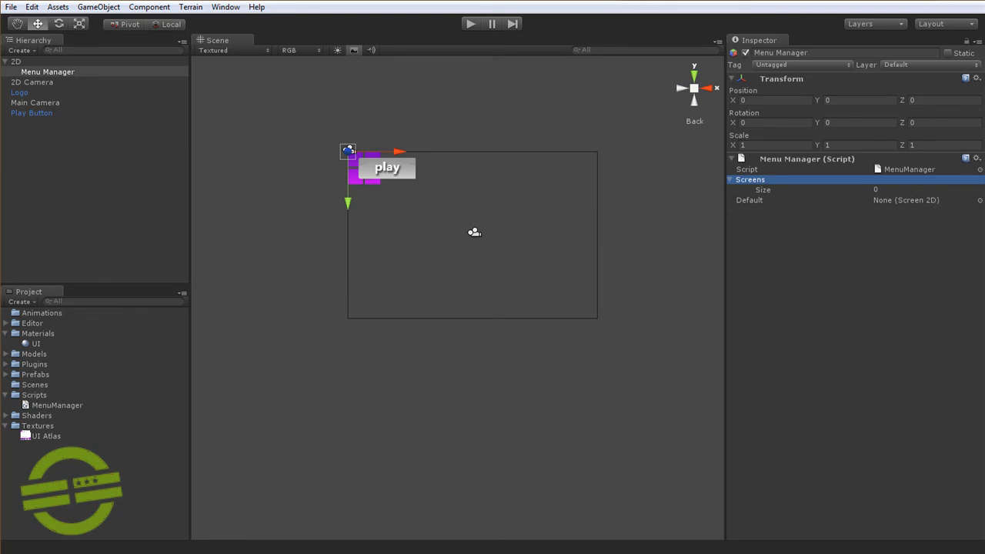
mouse_move(732, 314)
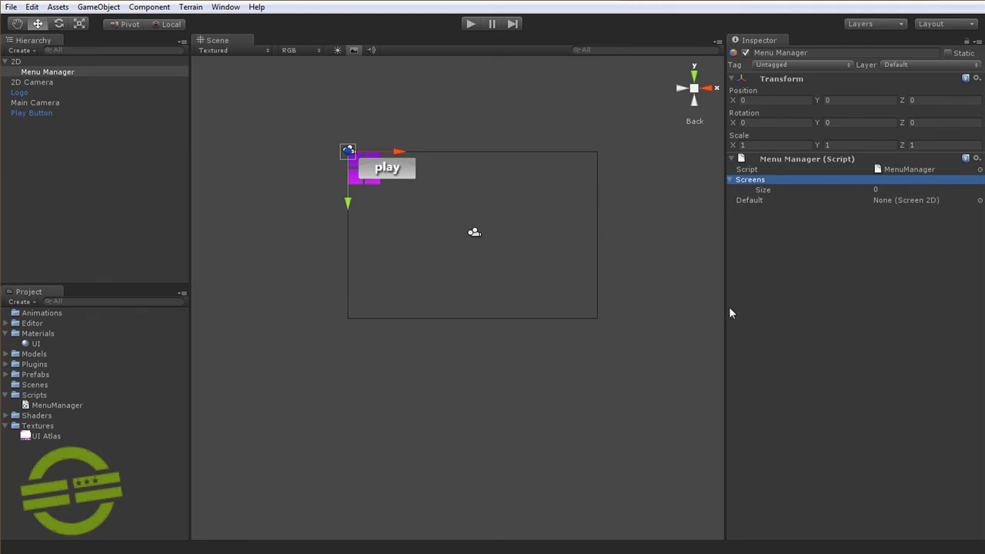
mouse_move(462, 223)
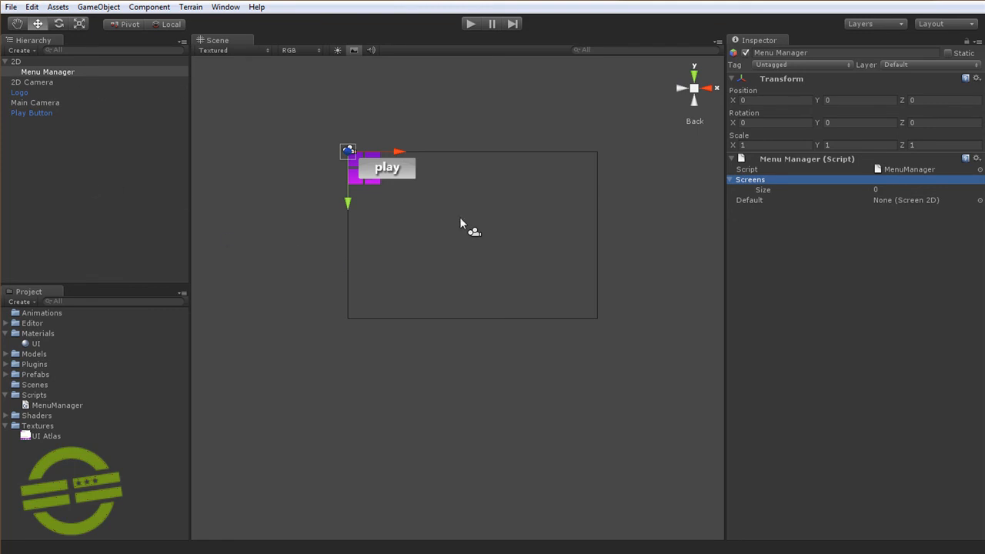
mouse_move(40, 73)
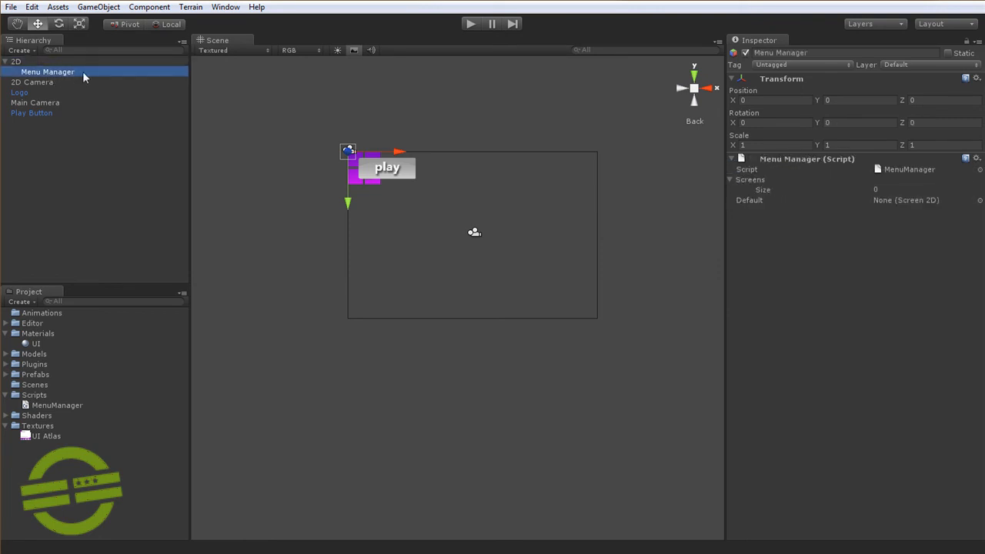
Create a new C# script in the Scripts folder via Create > C Sharp Script
left_click(34, 394)
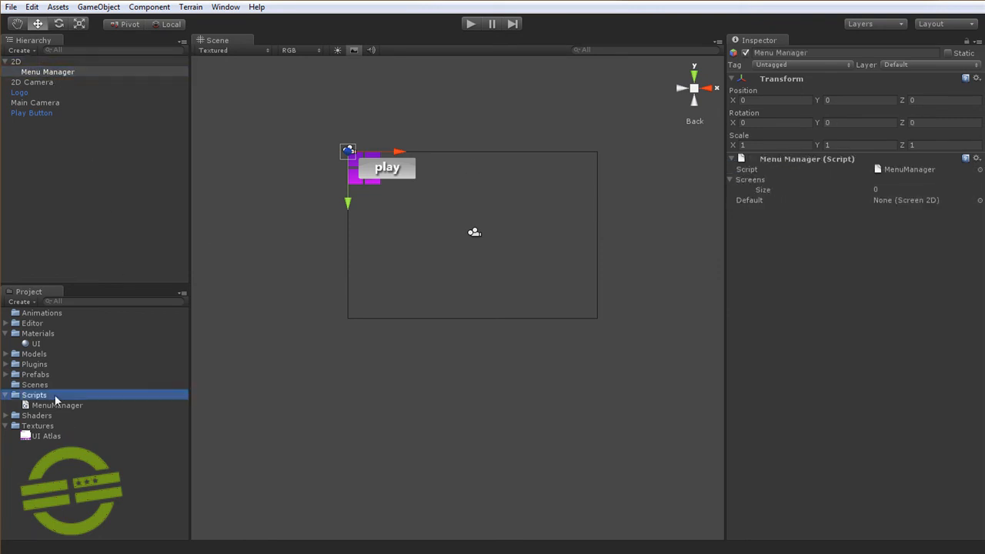
right_click(54, 400)
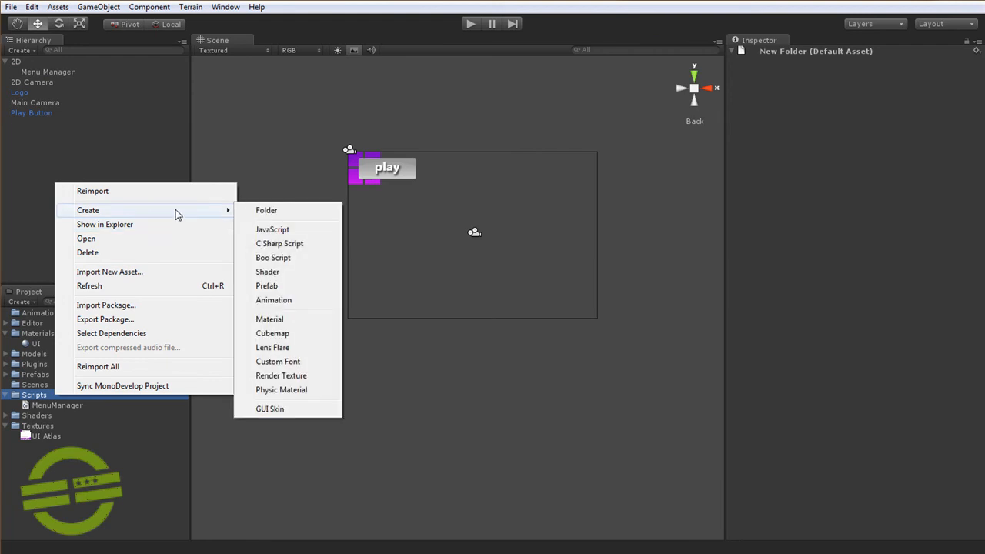
left_click(280, 243)
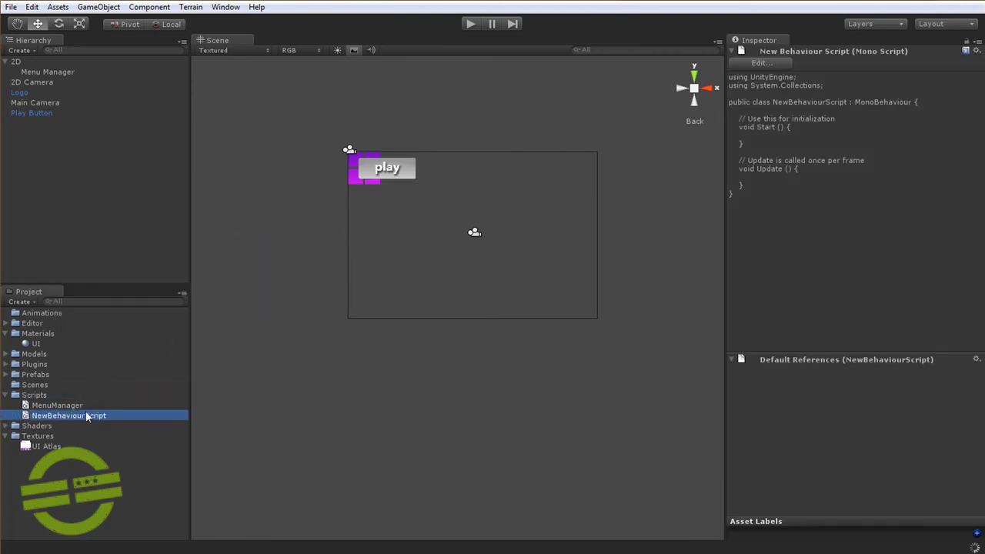
mouse_move(66, 428)
type("MainMenu")
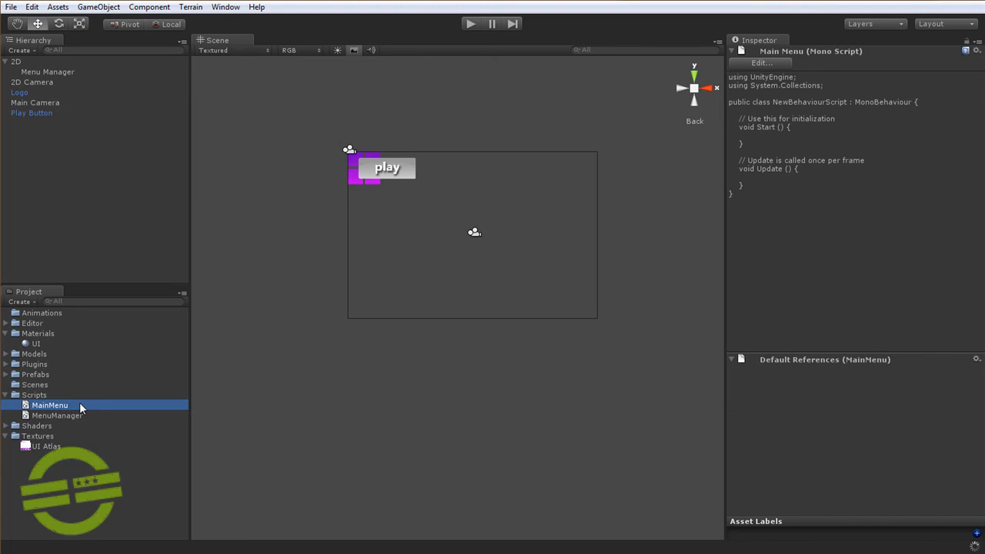
Rename the class to MainMenu and make it derive from Screen2D
double_click(49, 405)
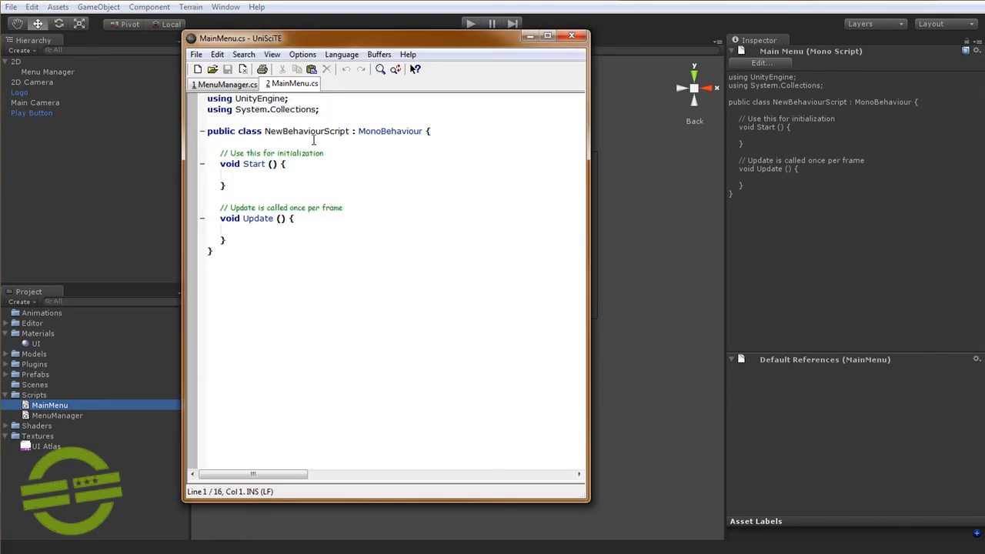
type("Main")
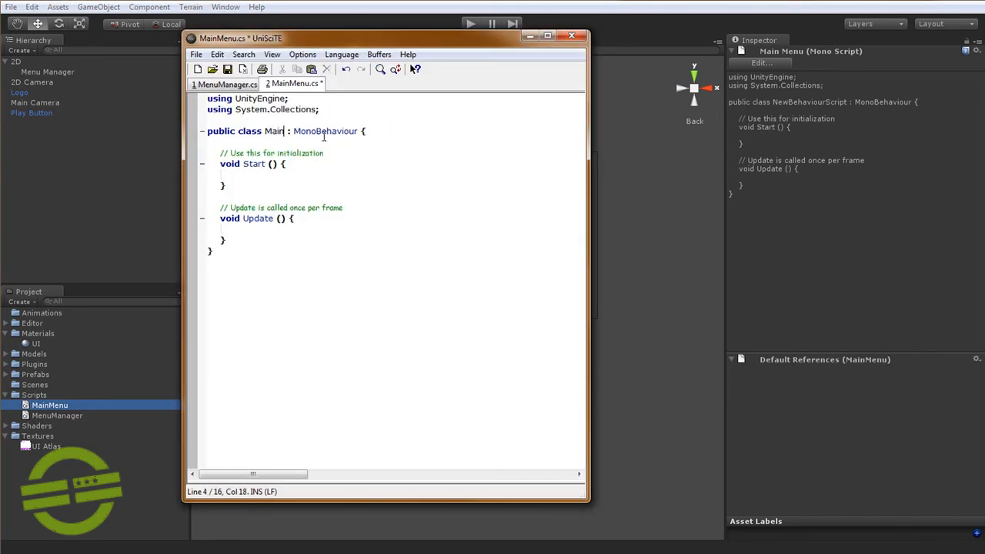
type("Menu")
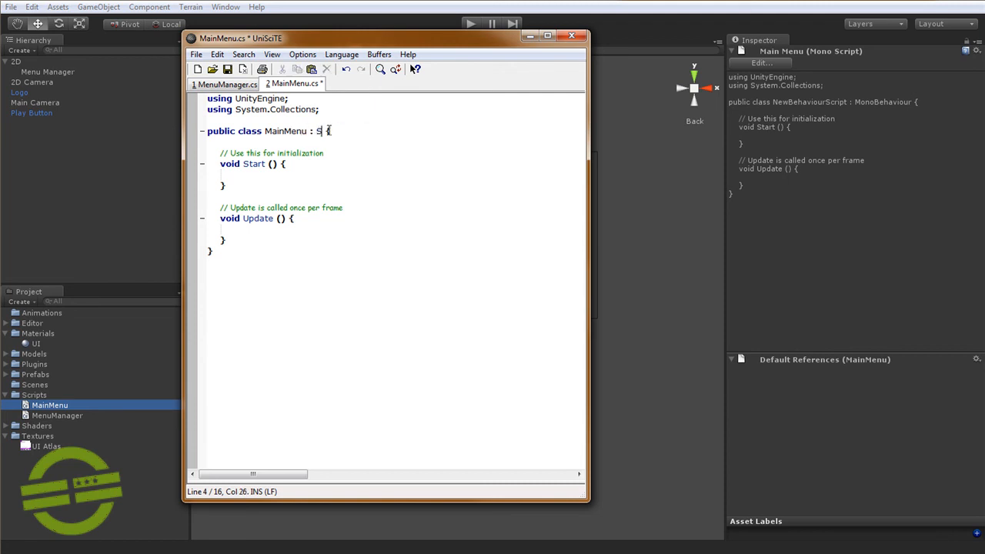
type("creen2")
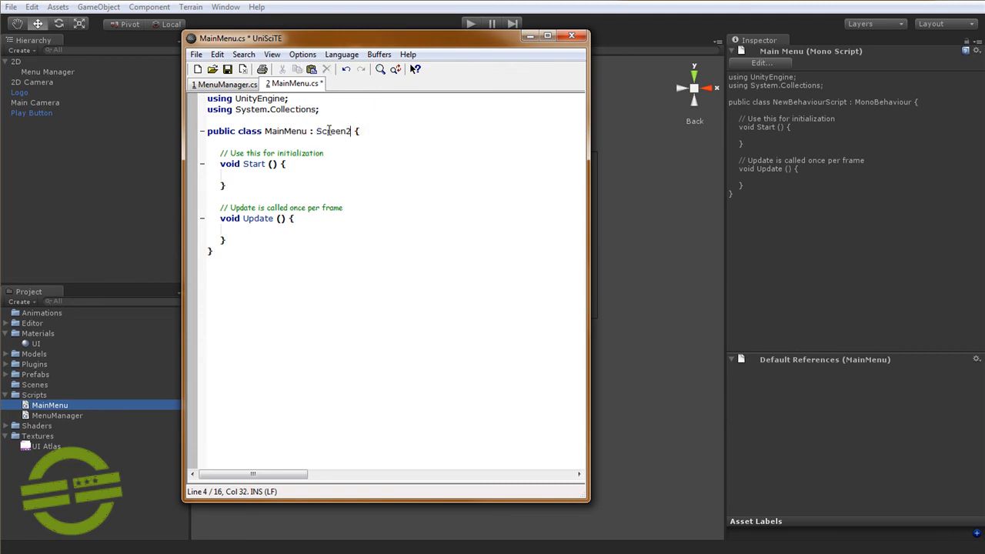